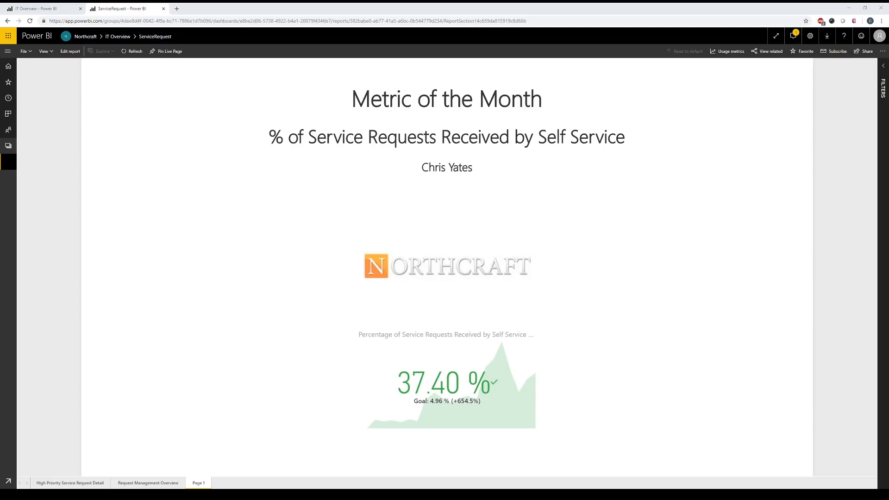
- Switch the ServiceRequest report into edit mode and add blank Page 2
click(71, 51)
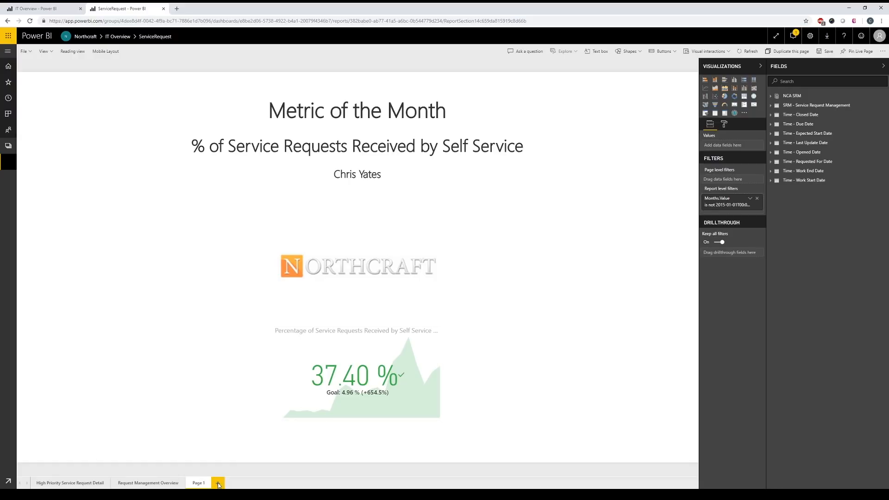
click(218, 483)
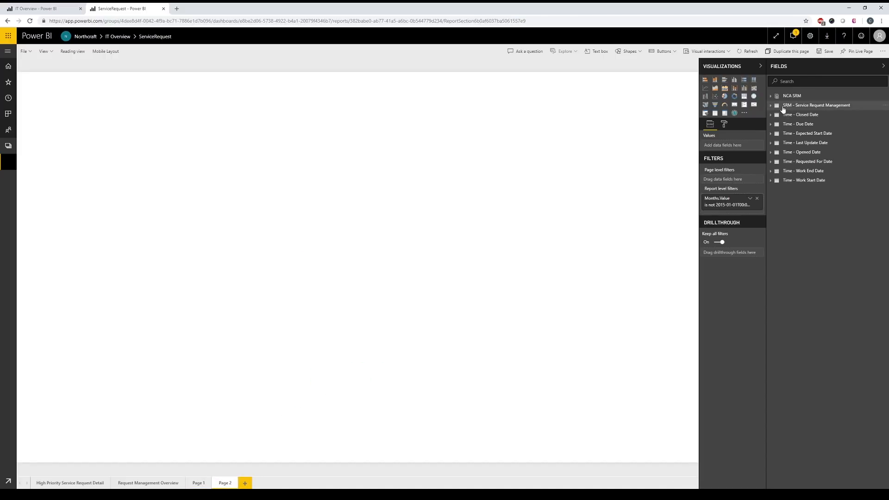
- Build a KPI from the Self Service measure's Value and Goal, trended by Months.Value, and shrink it
click(771, 96)
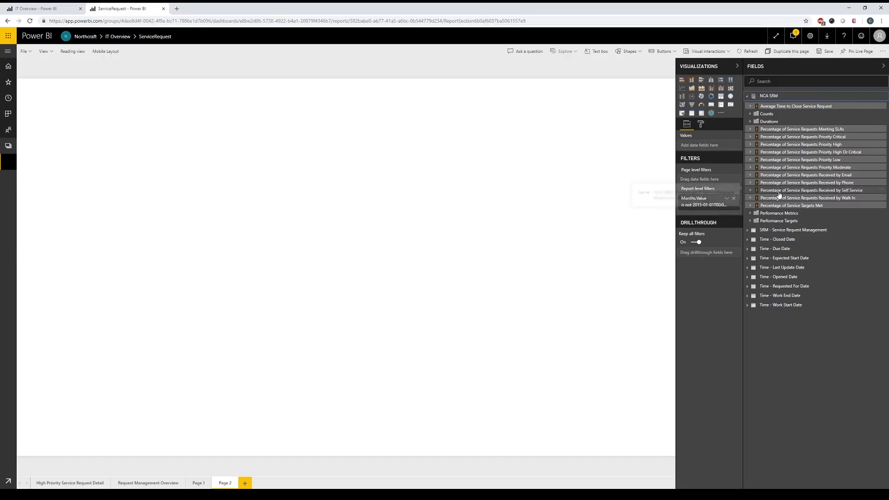
click(750, 190)
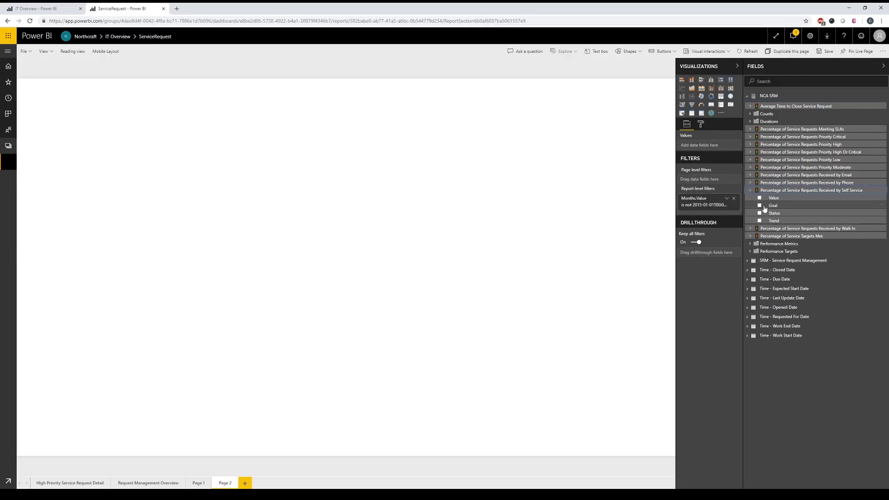
mouse_move(806, 204)
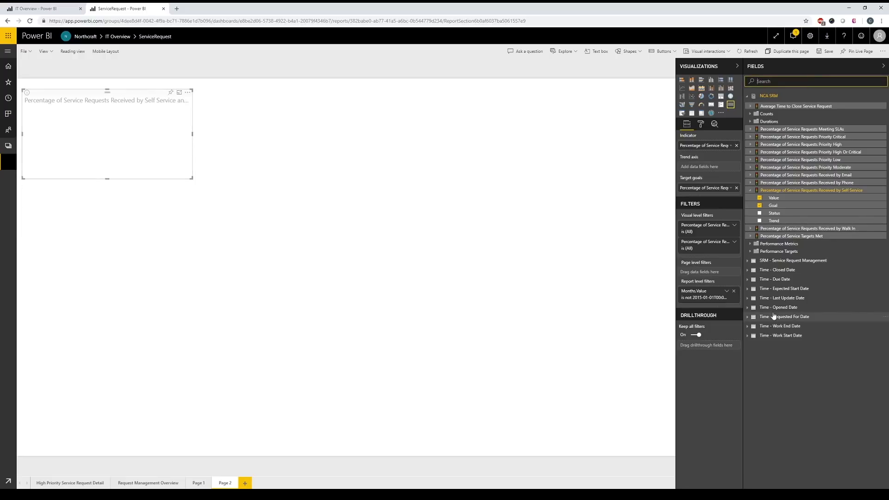
click(748, 306)
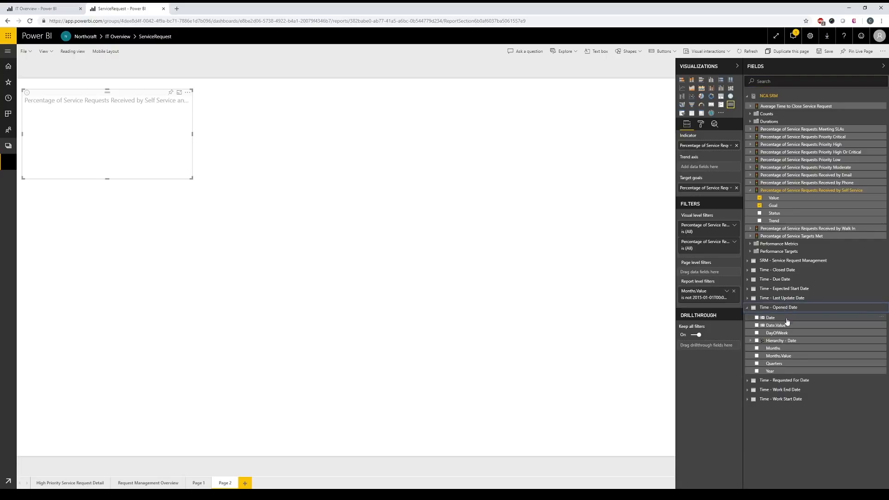
mouse_move(788, 361)
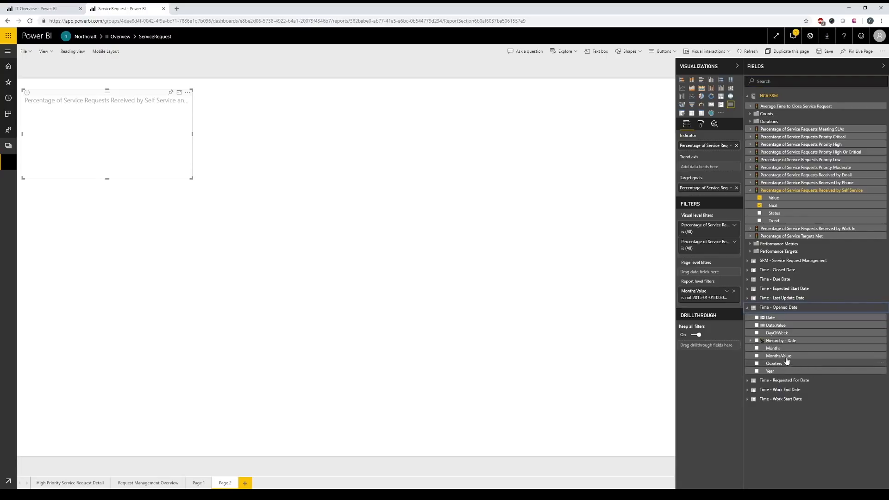
click(758, 356)
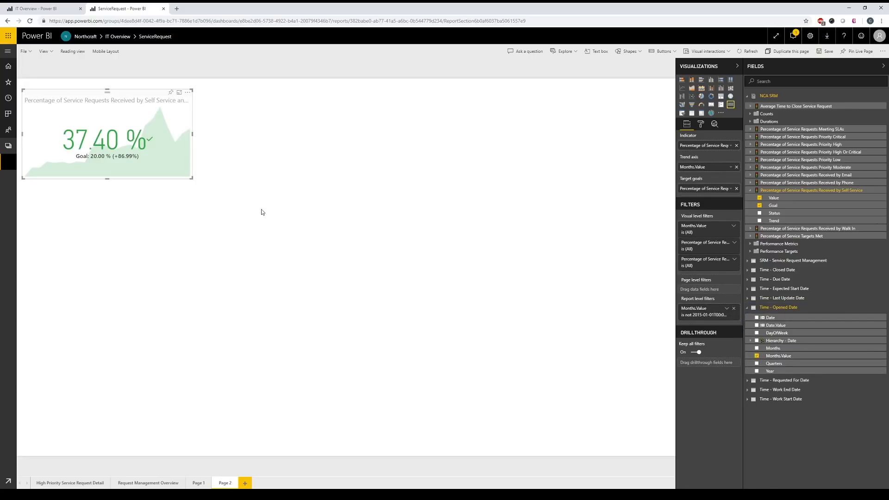
mouse_move(275, 247)
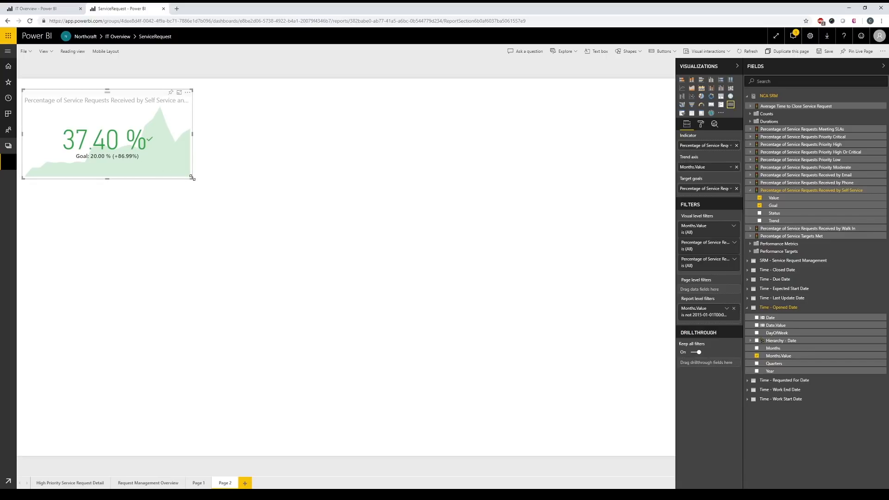
drag(193, 176, 156, 180)
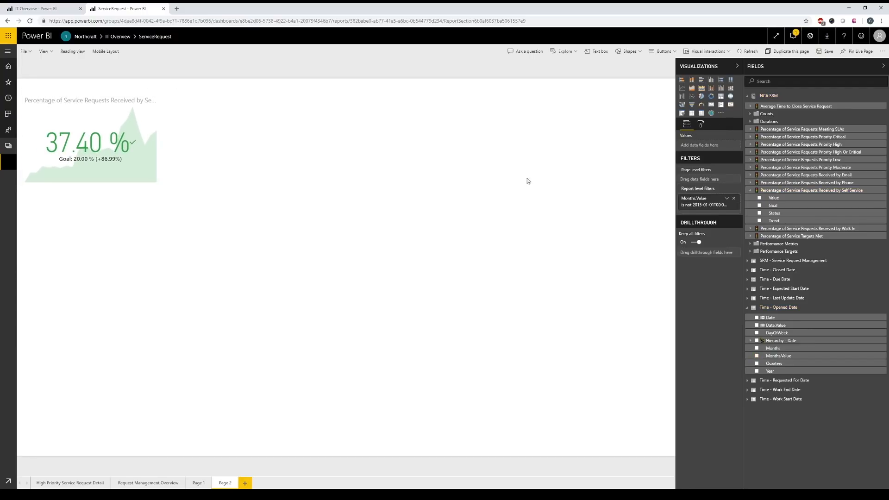
click(814, 81)
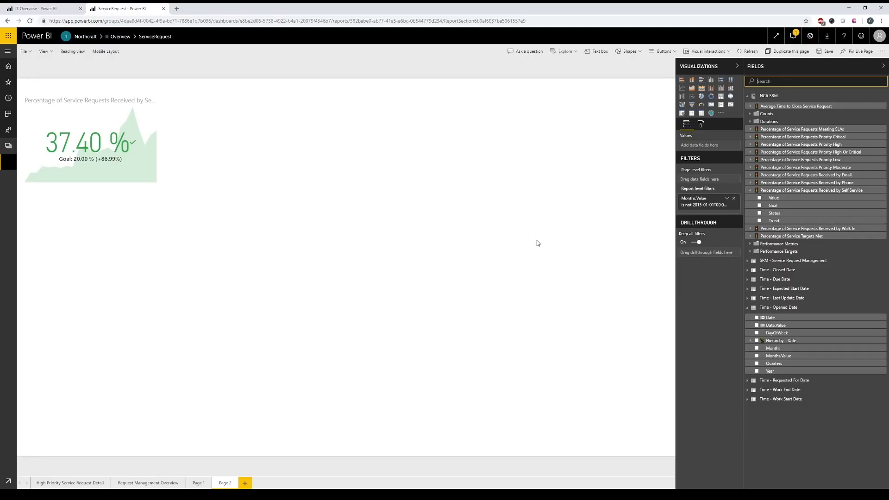
mouse_move(538, 239)
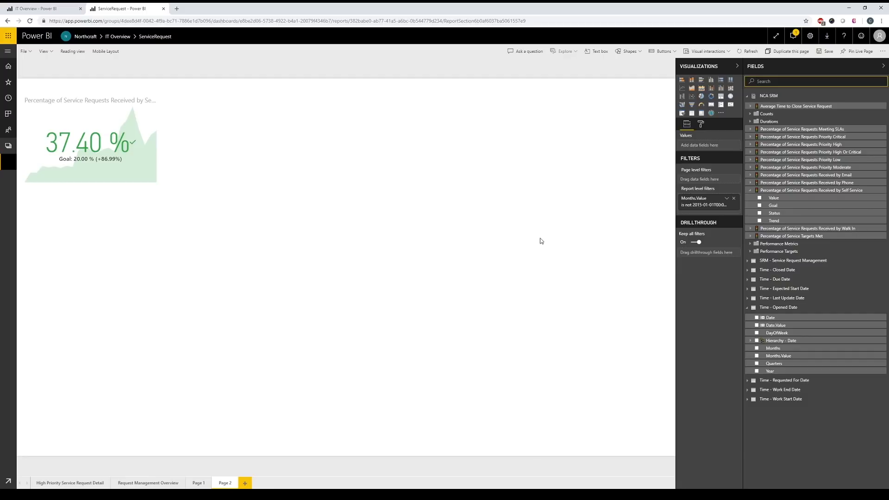
mouse_move(544, 239)
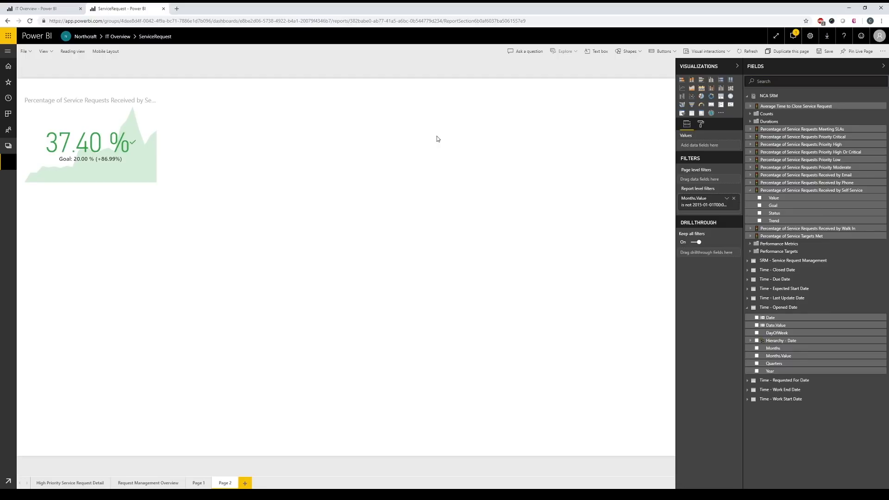
mouse_move(721, 105)
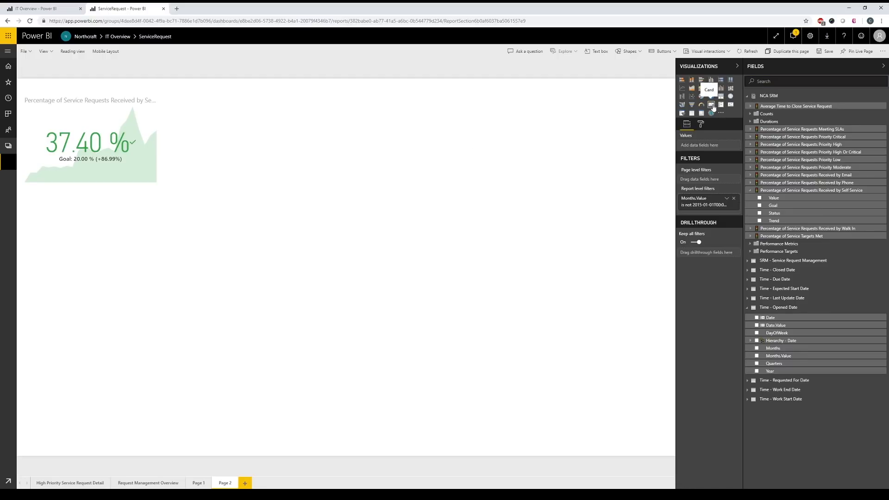
- Add a card showing Service Requests Total (195K), found by searching 'to'
click(711, 106)
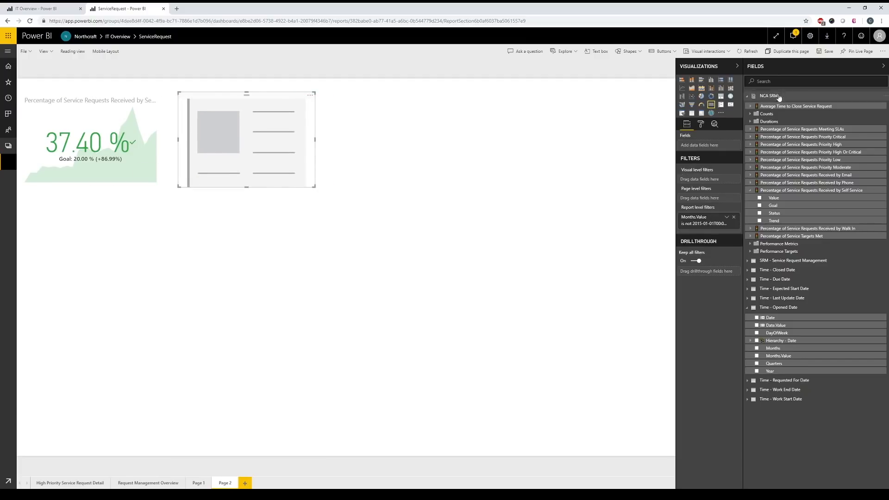
text(total)
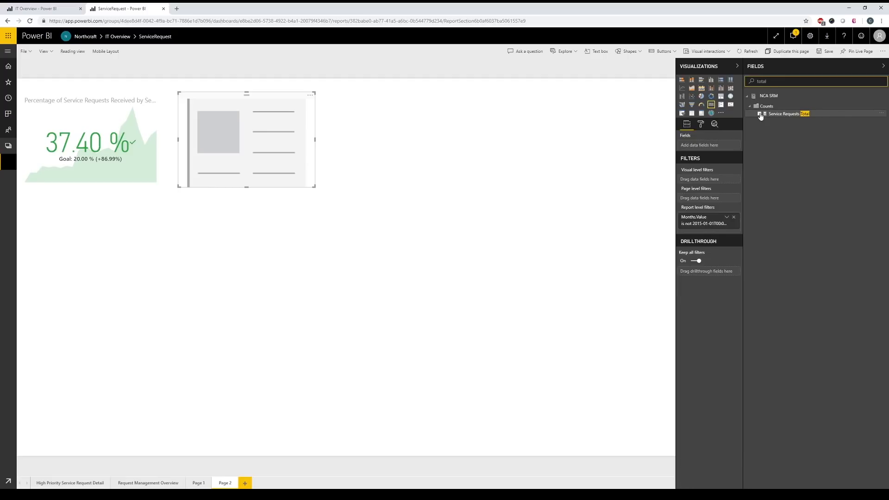
click(760, 114)
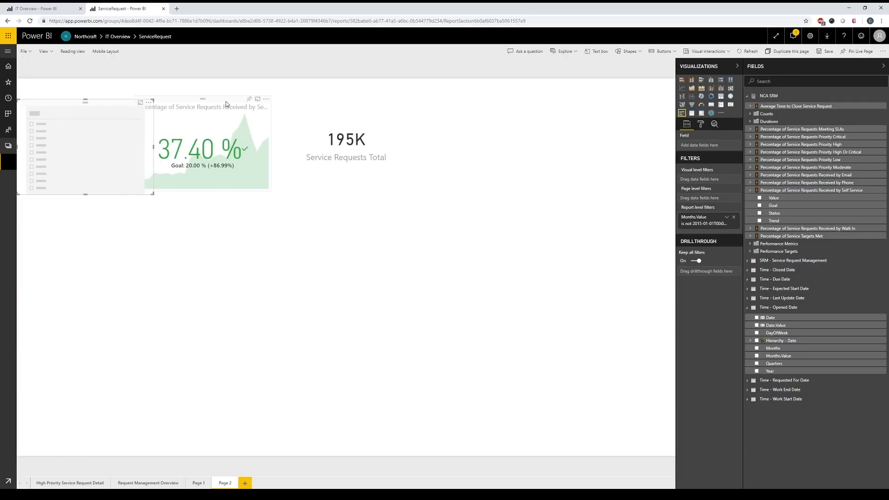
- Move the KPI aside and set the slicer to Date.Value, spanning 1/1/2016 to 10/31/2017
click(230, 150)
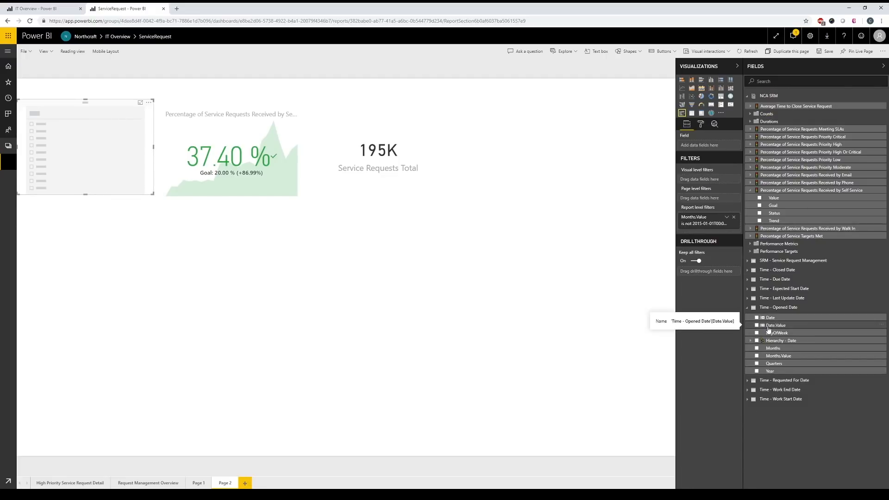
click(757, 326)
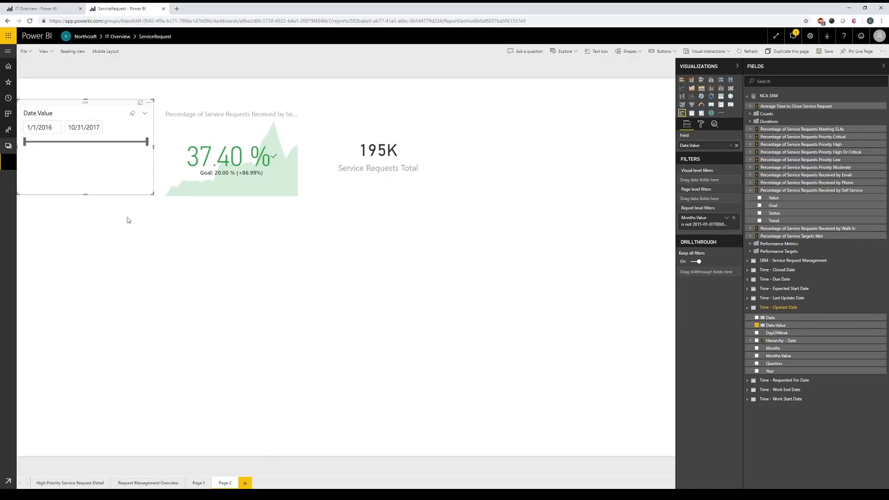
mouse_move(90, 173)
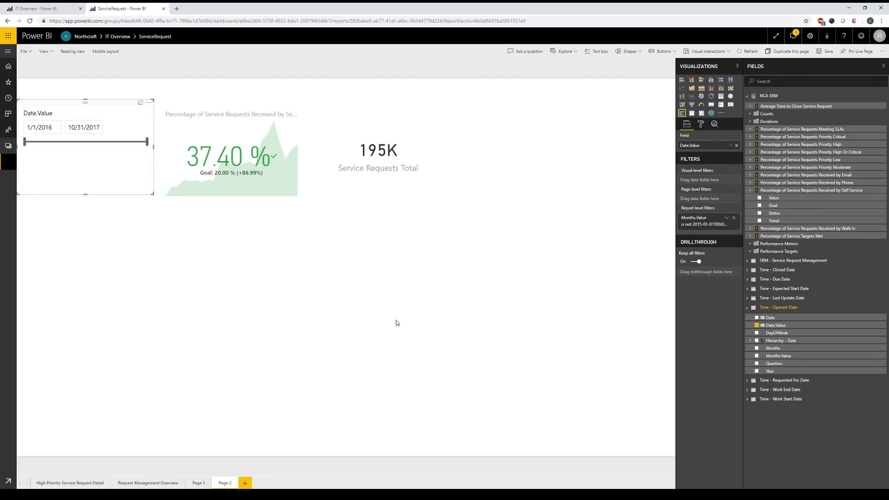
mouse_move(564, 260)
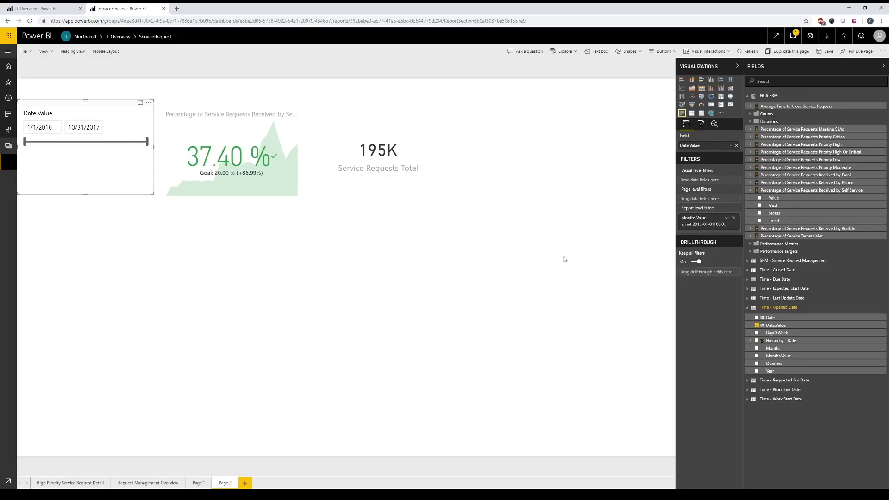
click(816, 81)
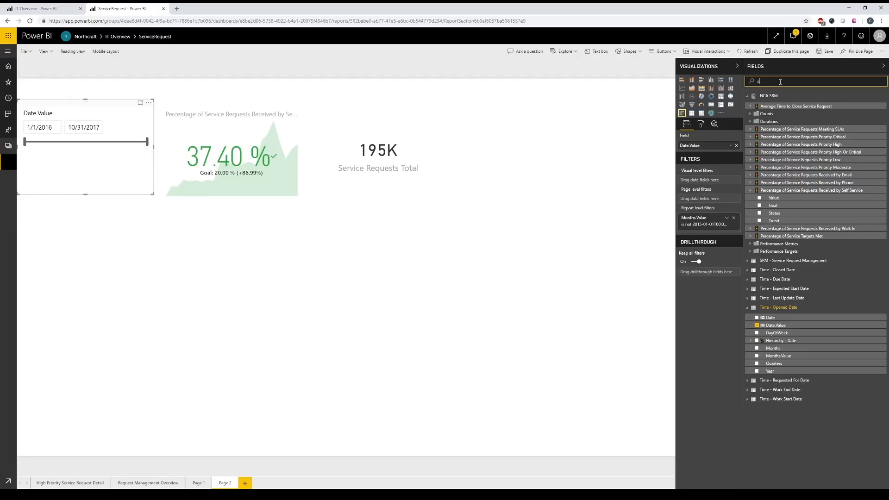
- Add a card for Average Time to Close Service Request showing 148.3
text(average)
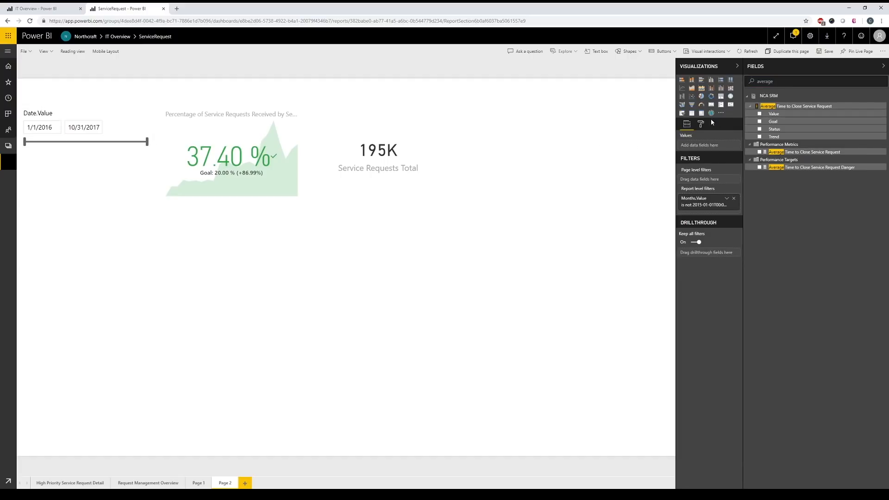
click(711, 104)
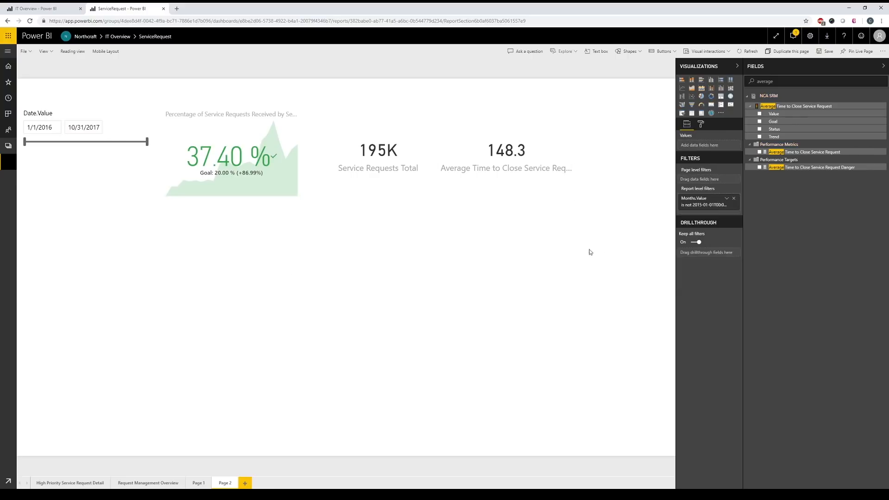
click(817, 81)
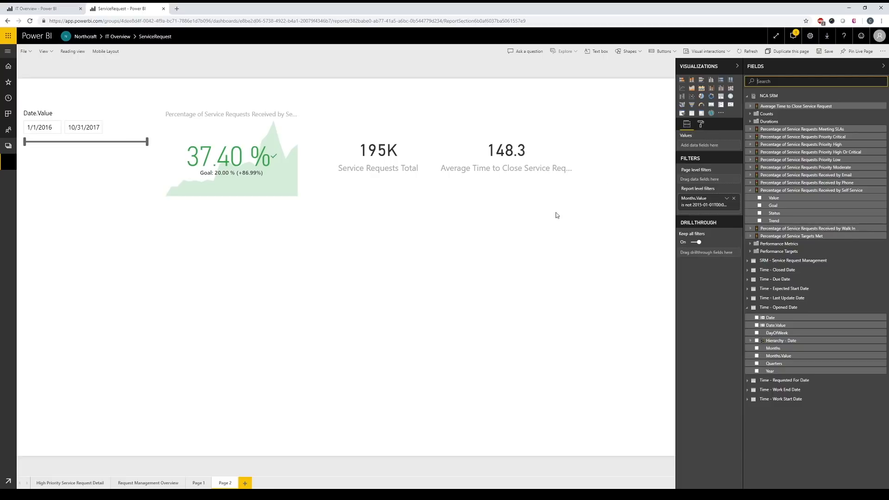
mouse_move(516, 239)
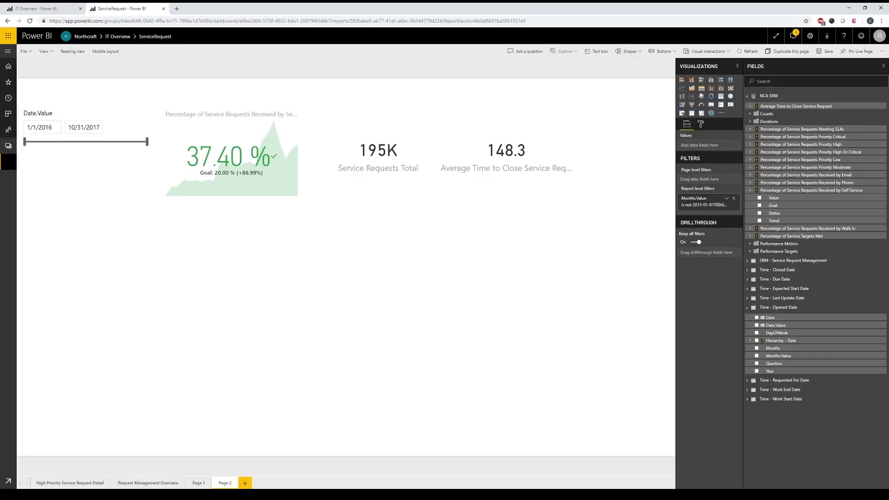
- Insert a combo chart with Service Requests Total columns split by Contact Type
click(721, 88)
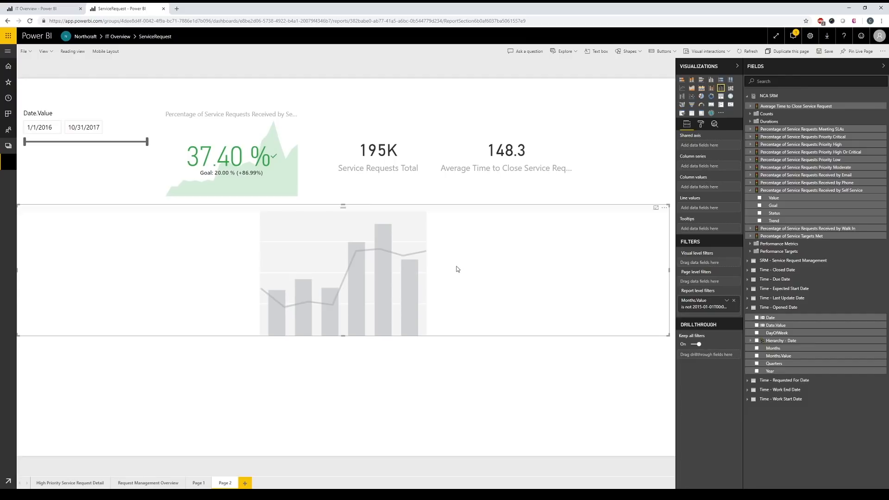
mouse_move(536, 277)
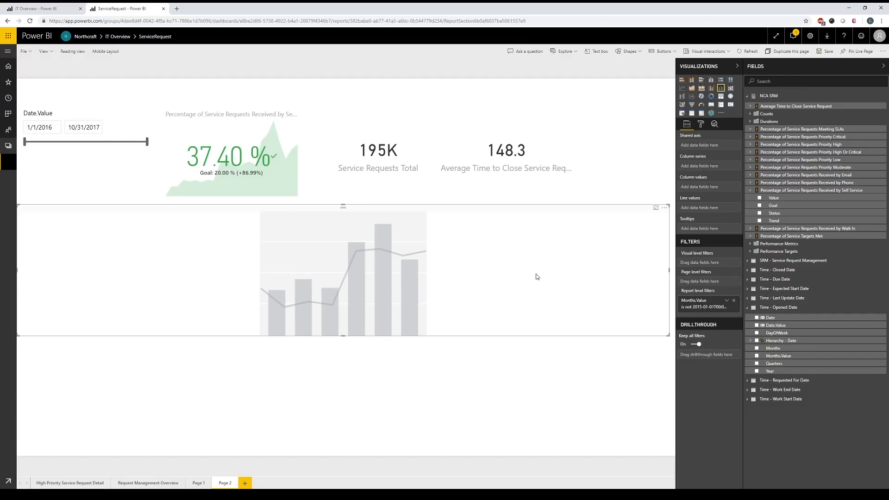
mouse_move(543, 257)
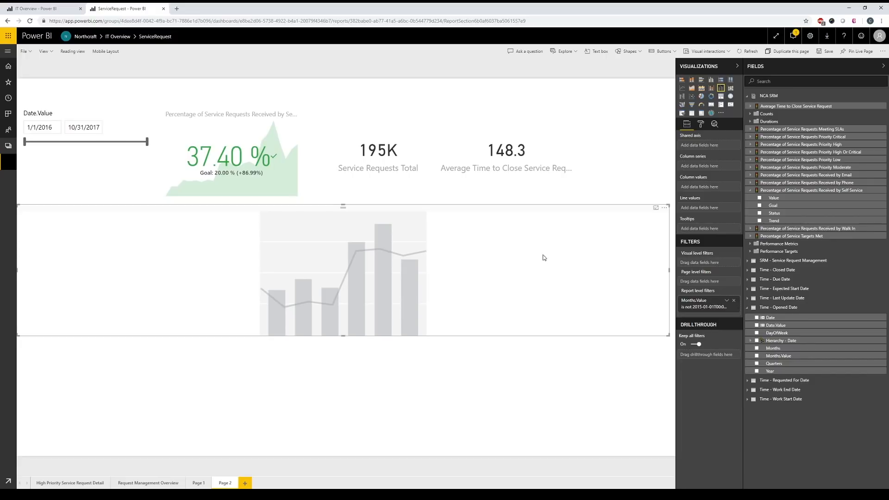
mouse_move(619, 273)
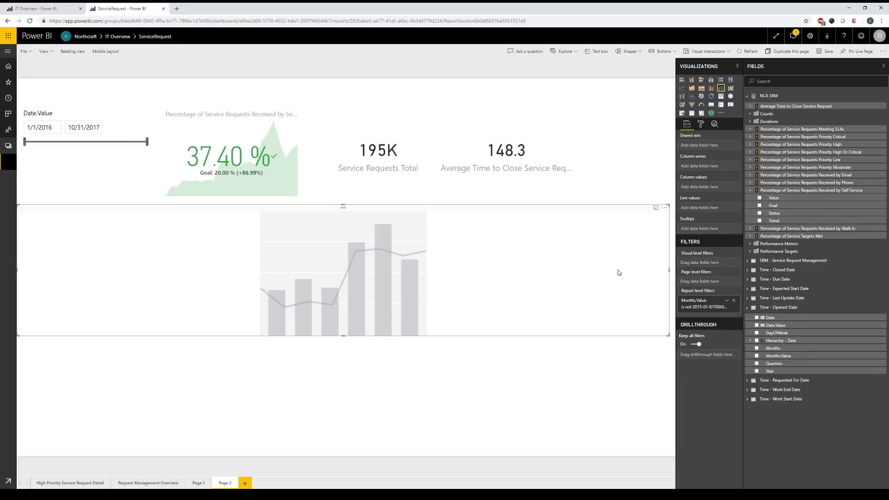
mouse_move(494, 211)
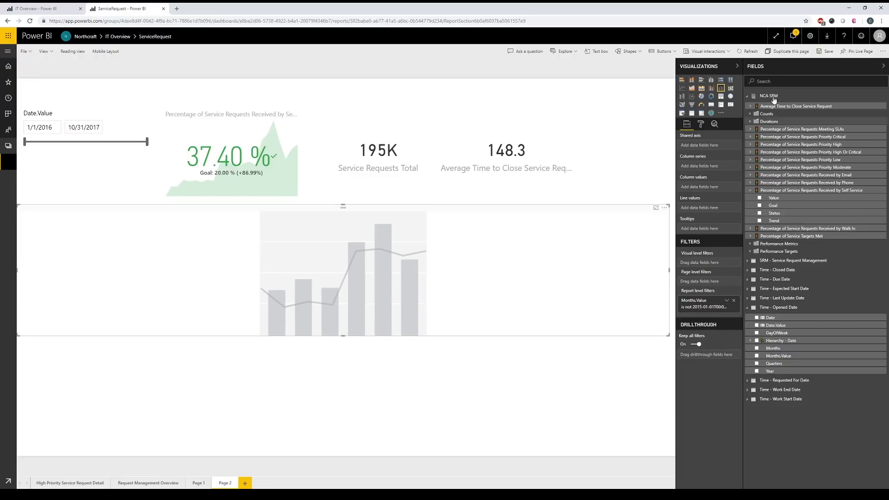
text(total)
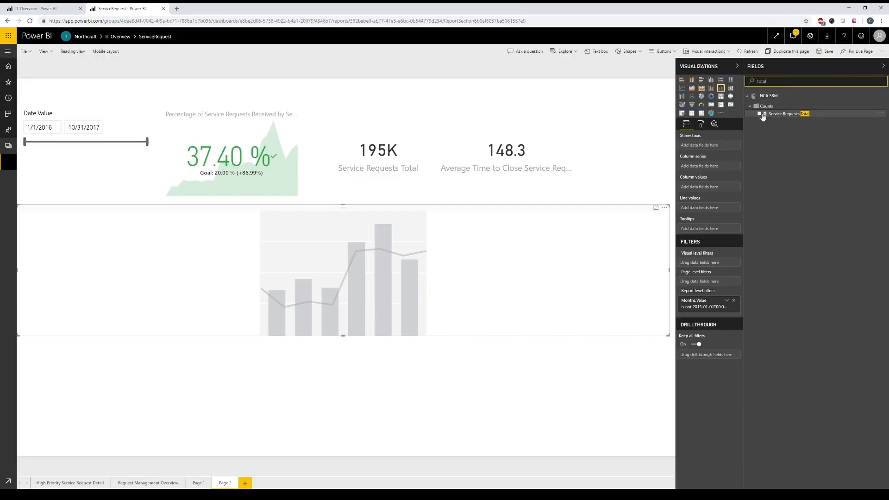
click(760, 113)
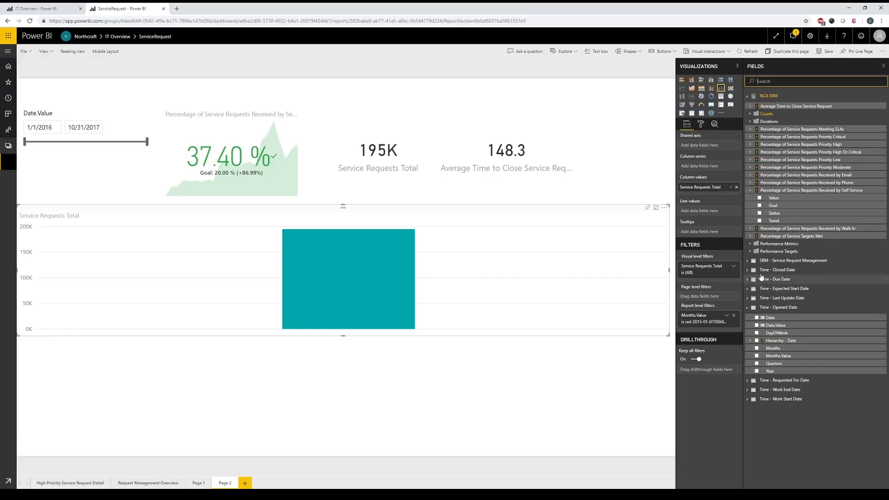
click(751, 261)
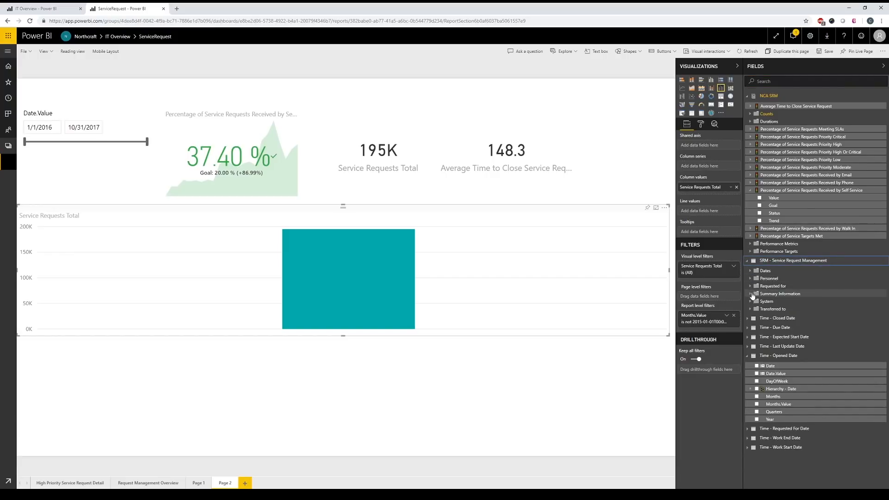
click(751, 293)
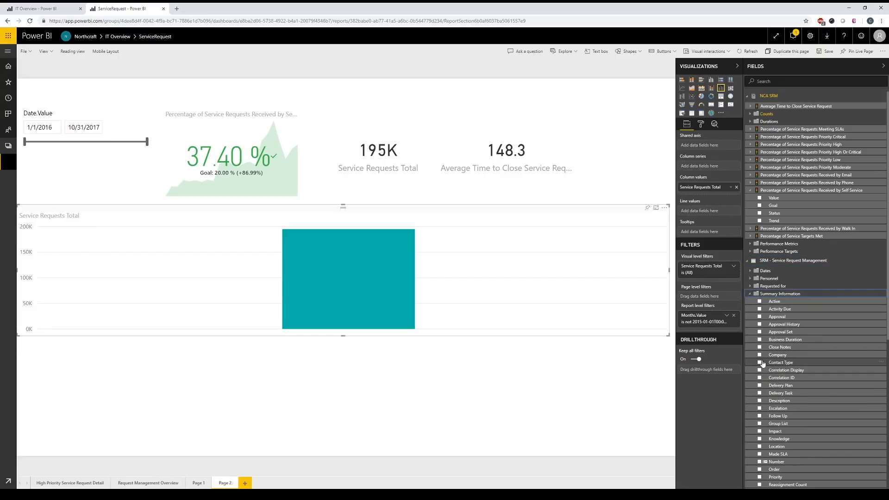
click(760, 362)
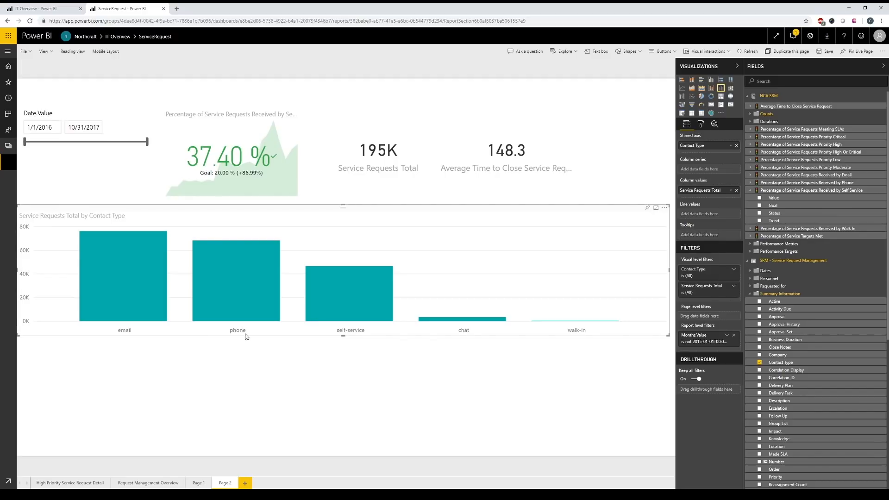
mouse_move(559, 264)
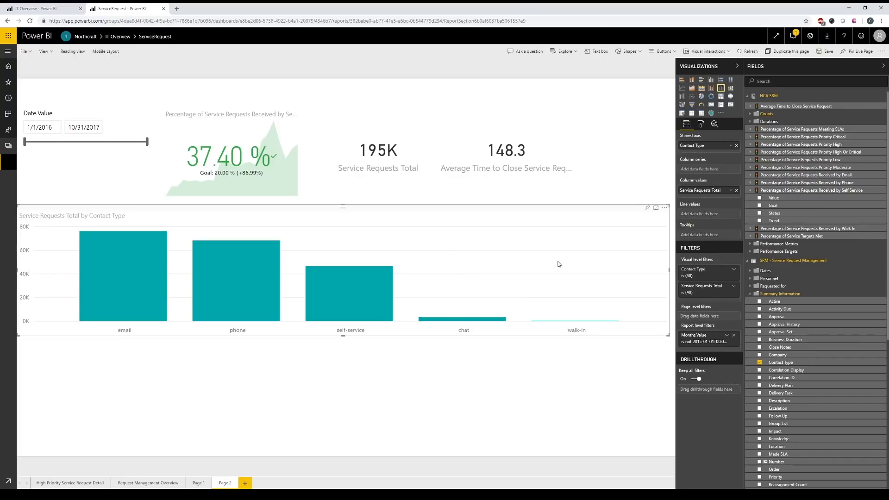
mouse_move(788, 92)
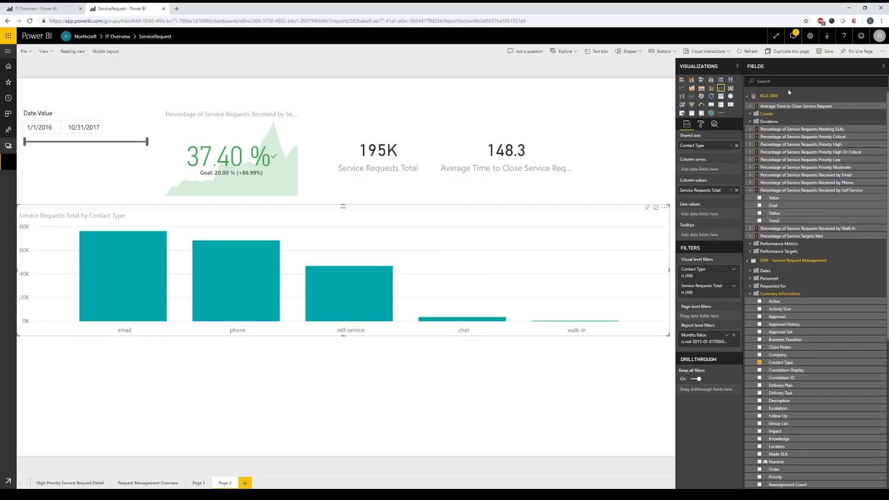
- Overlay Average Time to Close Service Request as the combo chart's line values
click(789, 81)
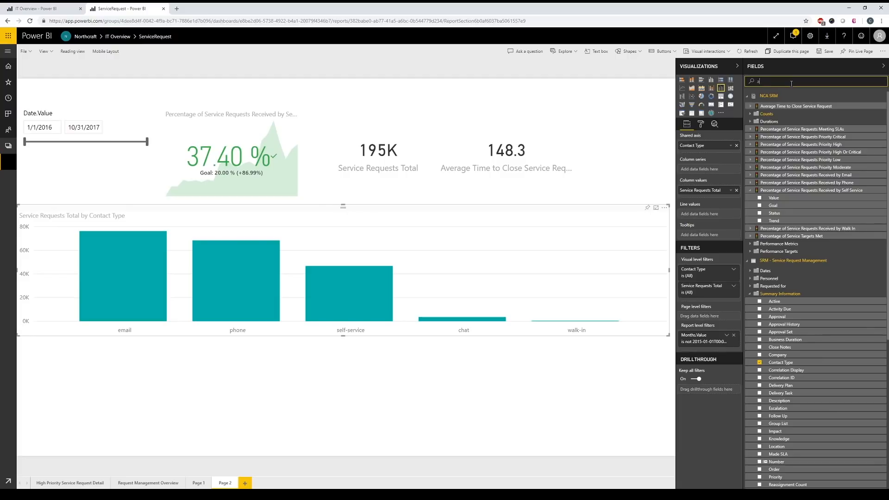
text(average)
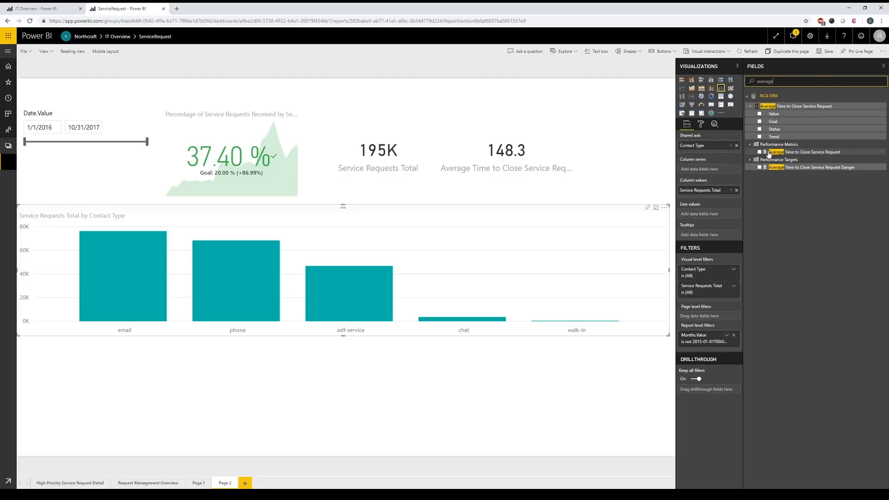
click(759, 152)
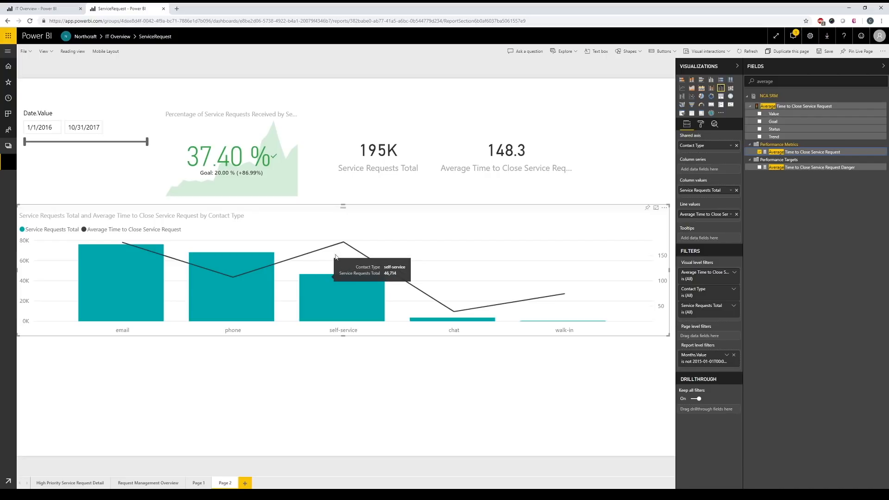
mouse_move(412, 315)
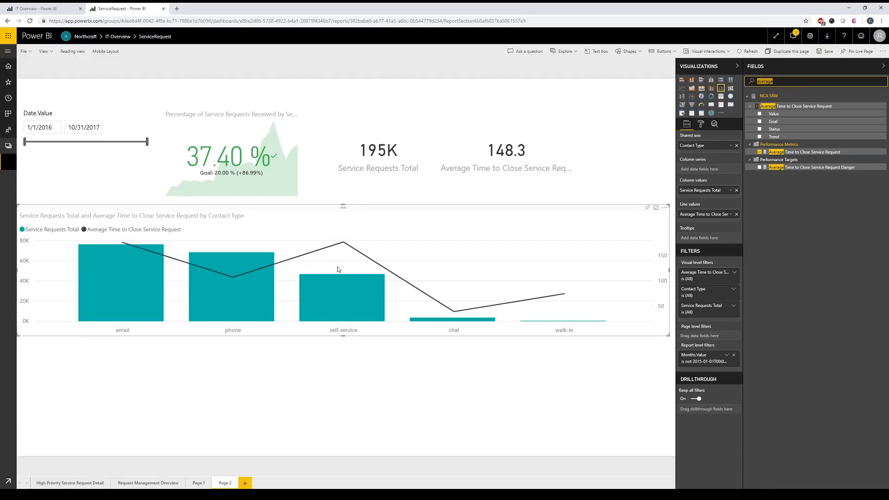
mouse_move(345, 297)
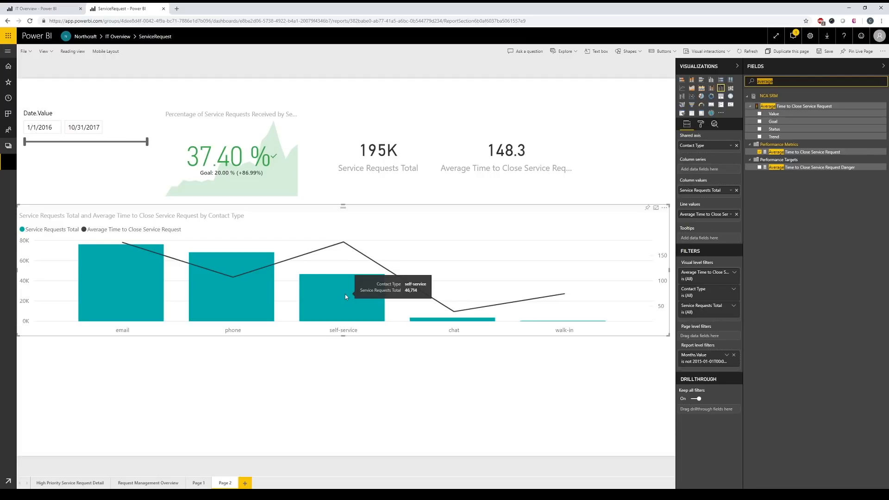
mouse_move(341, 222)
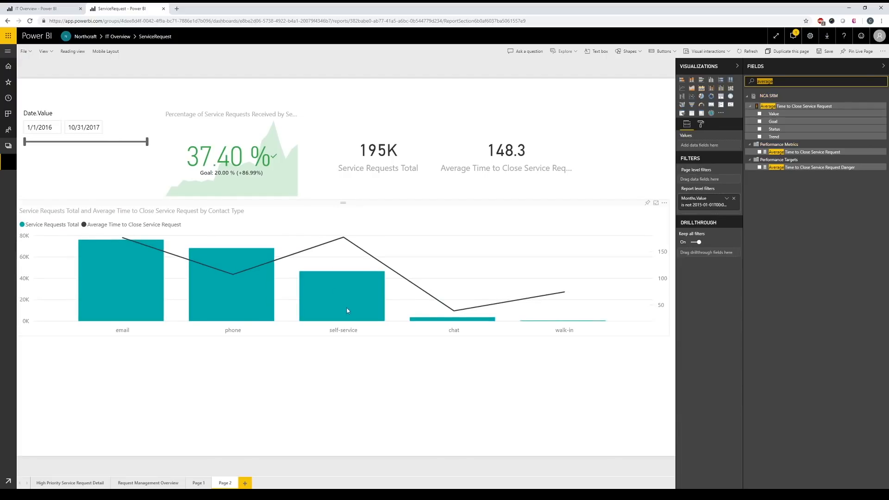
mouse_move(347, 311)
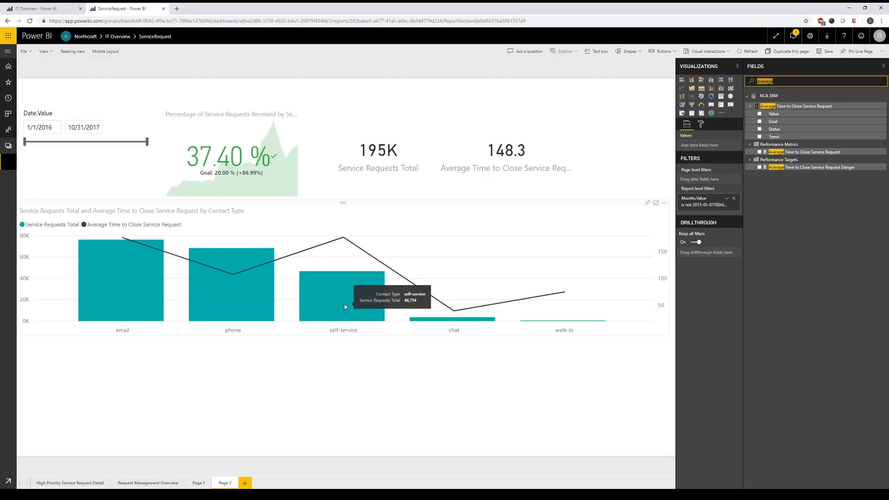
mouse_move(516, 345)
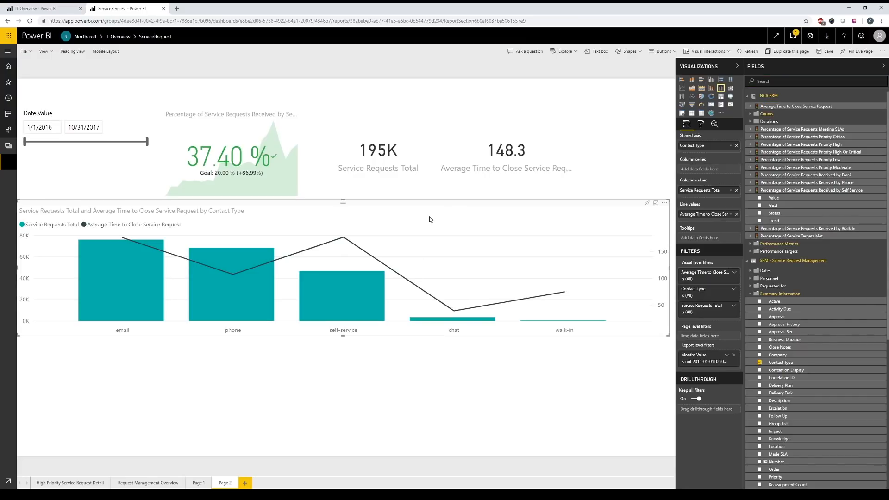
mouse_move(383, 241)
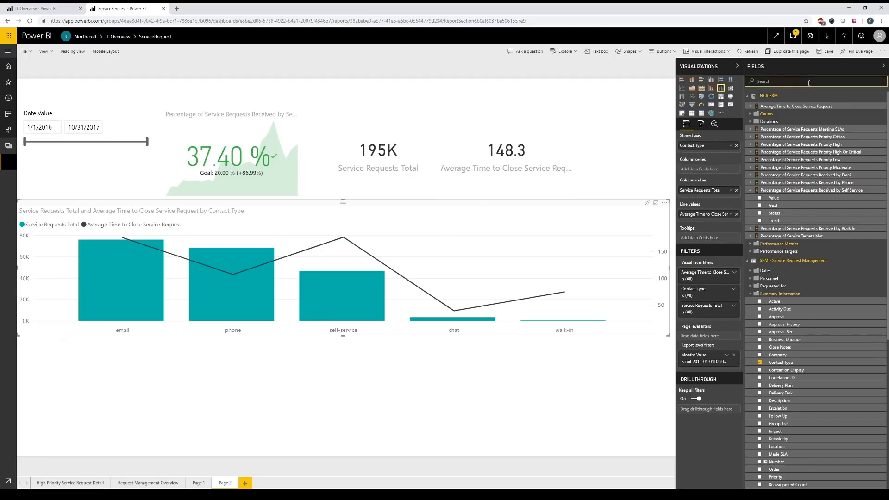
- Drop Contact Type and Service Requests Total from the chart, then filter fields for 'self'
text(total)
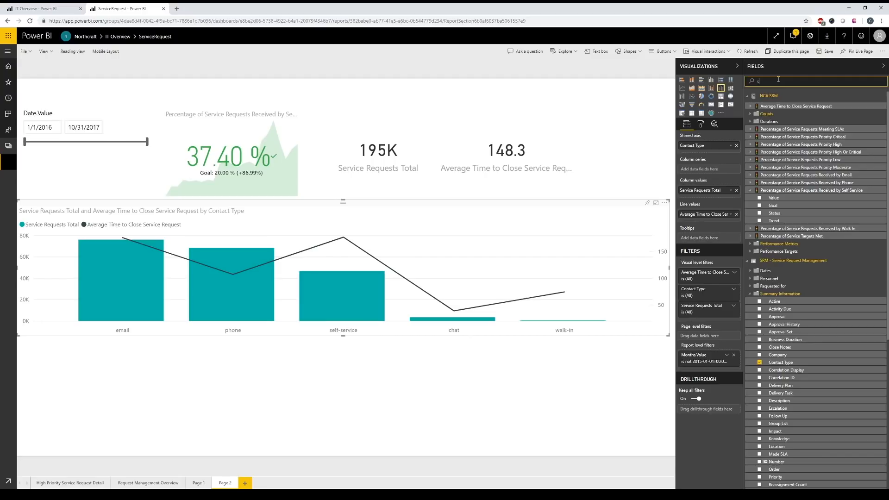
text(self)
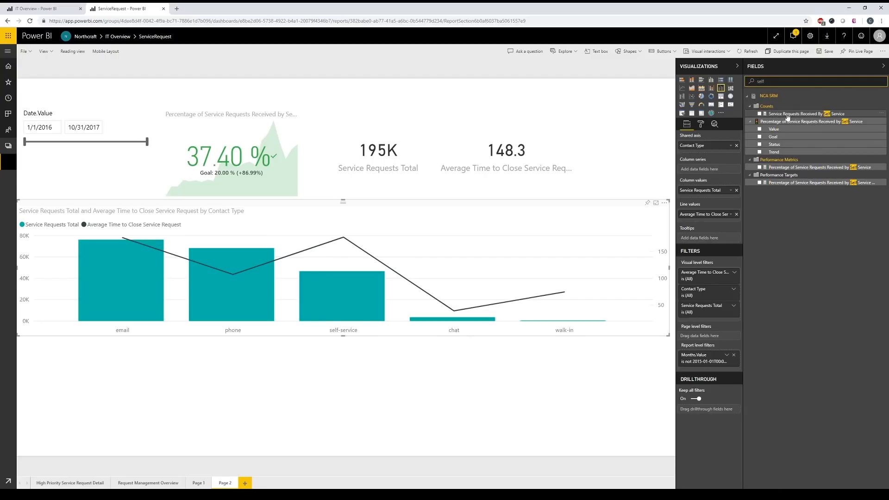
mouse_move(794, 113)
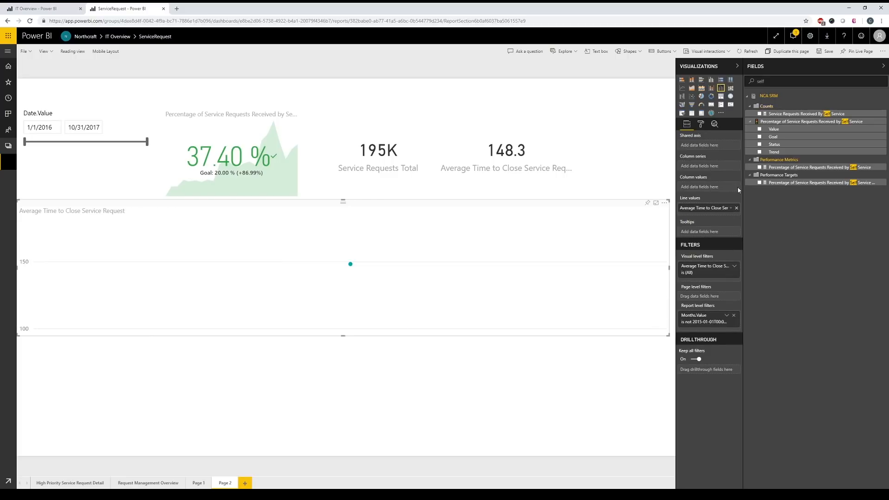
- Plot Service Requests Received By Self Service as columns, then clear the field search
click(760, 114)
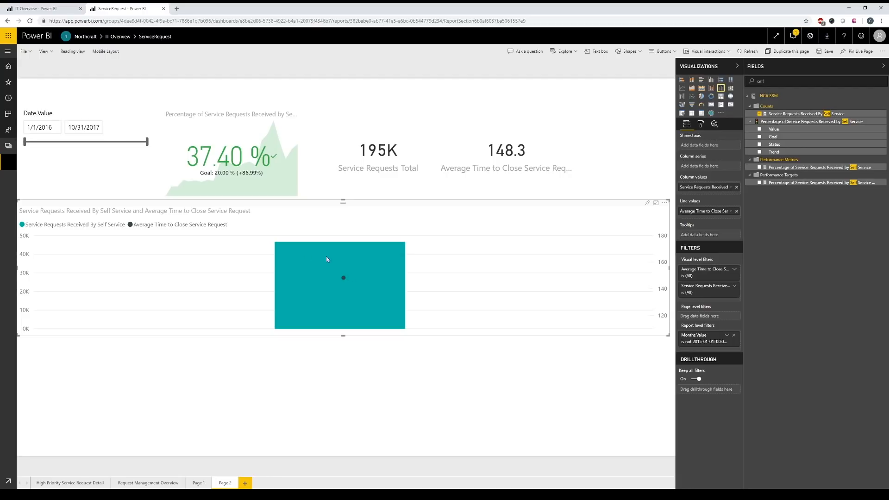
mouse_move(298, 277)
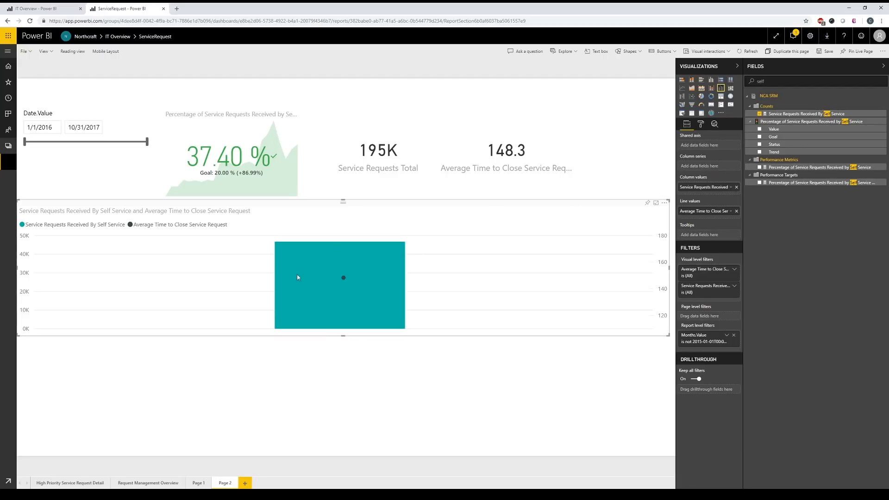
mouse_move(144, 232)
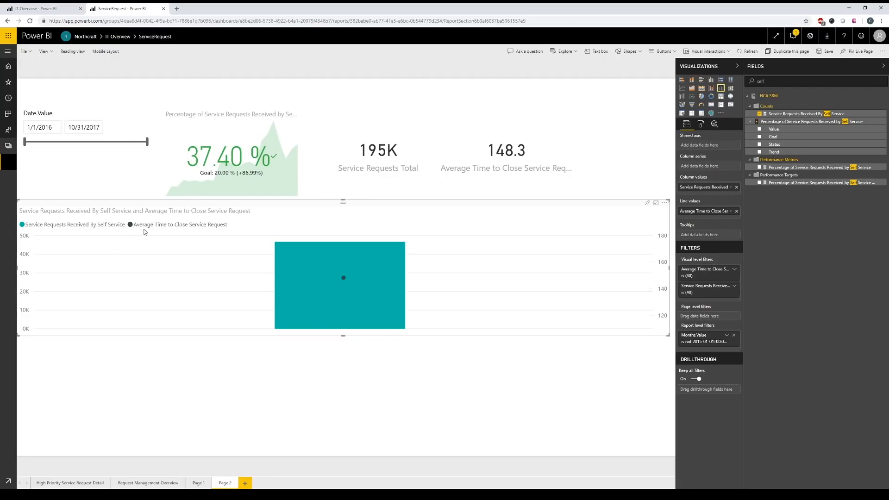
click(794, 81)
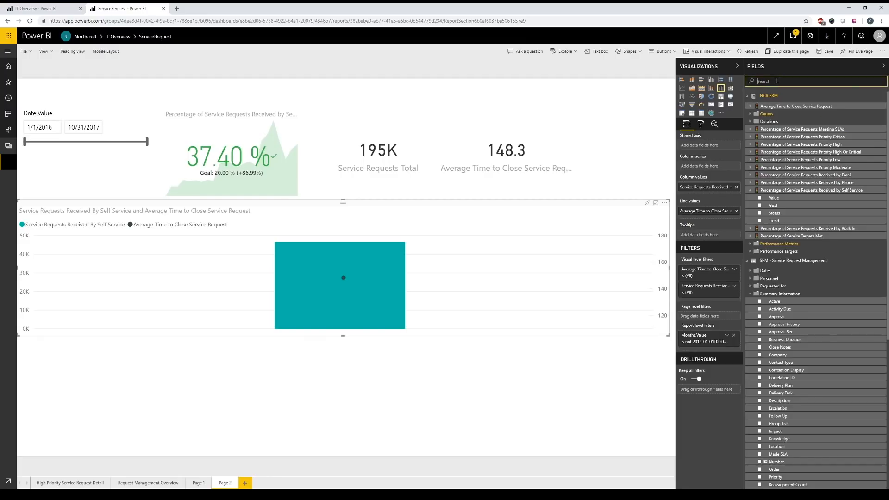
click(750, 294)
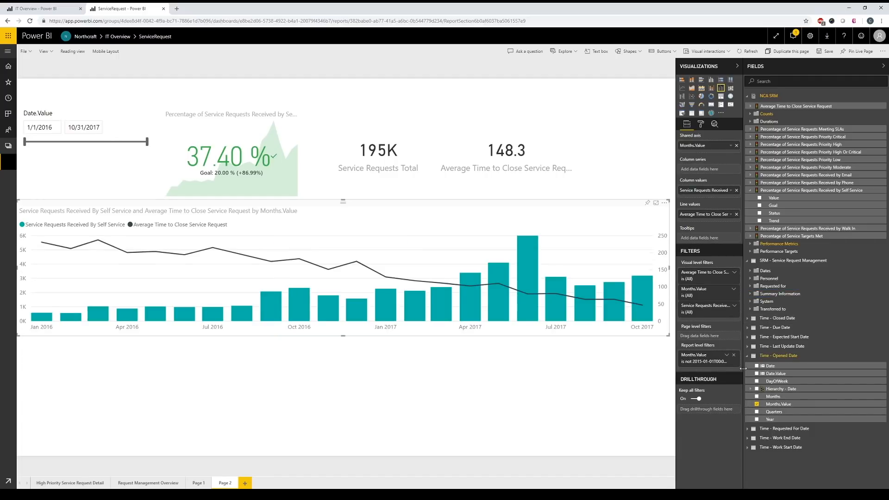
mouse_move(382, 366)
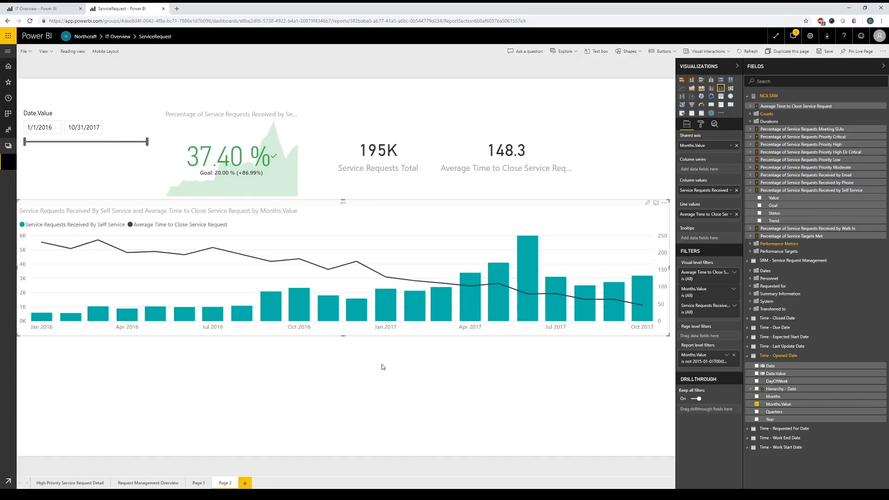
mouse_move(485, 324)
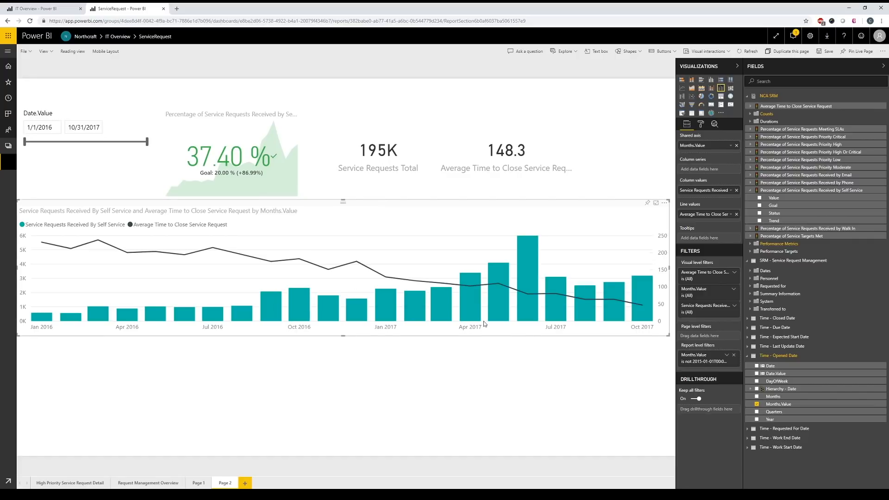
mouse_move(208, 318)
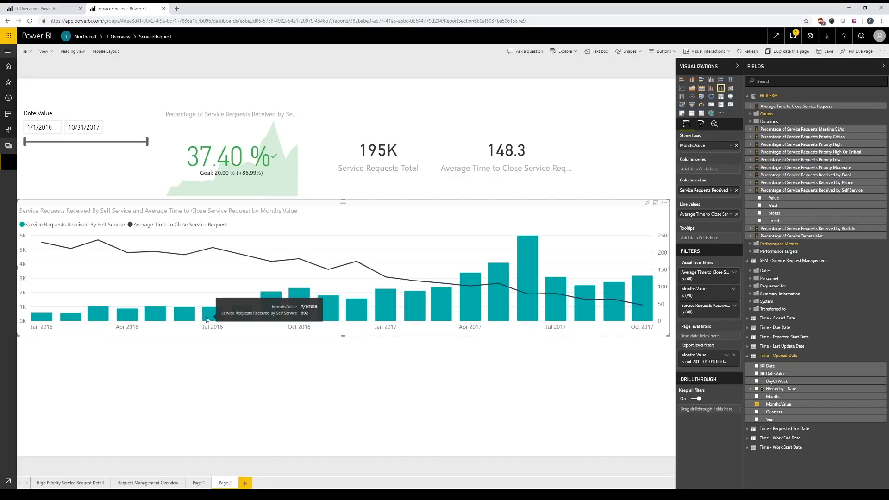
mouse_move(446, 388)
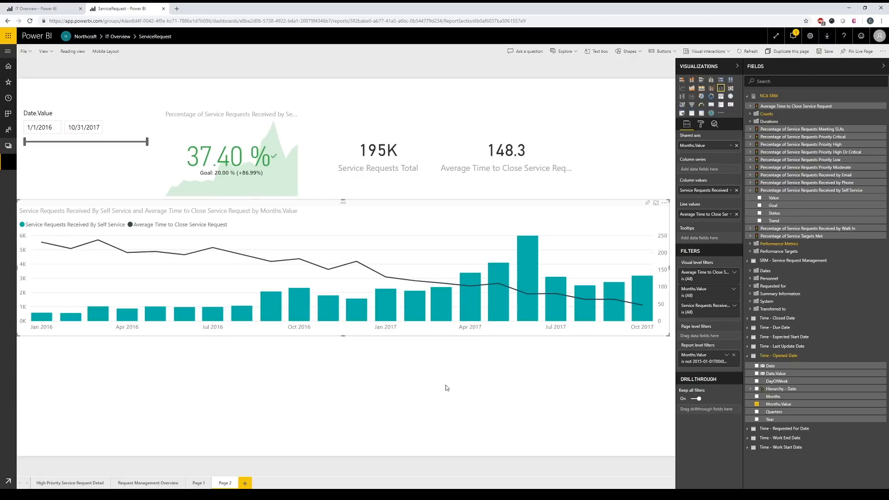
mouse_move(506, 283)
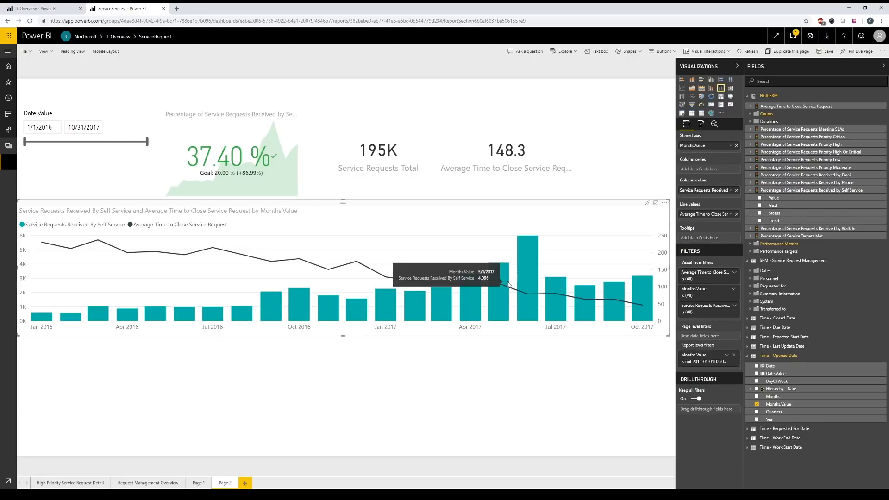
mouse_move(555, 370)
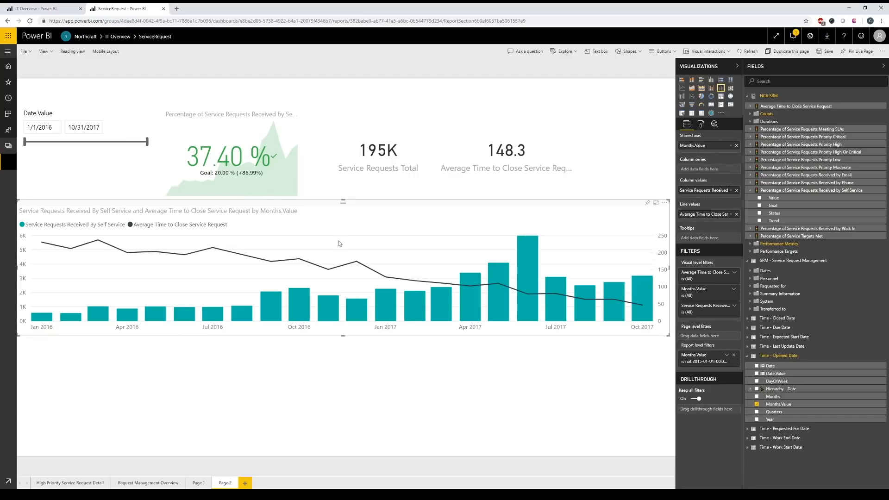
mouse_move(344, 336)
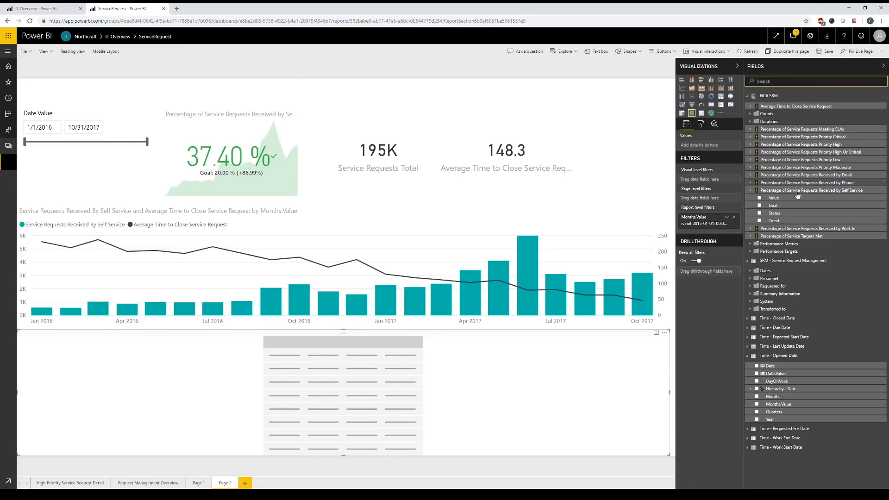
mouse_move(814, 190)
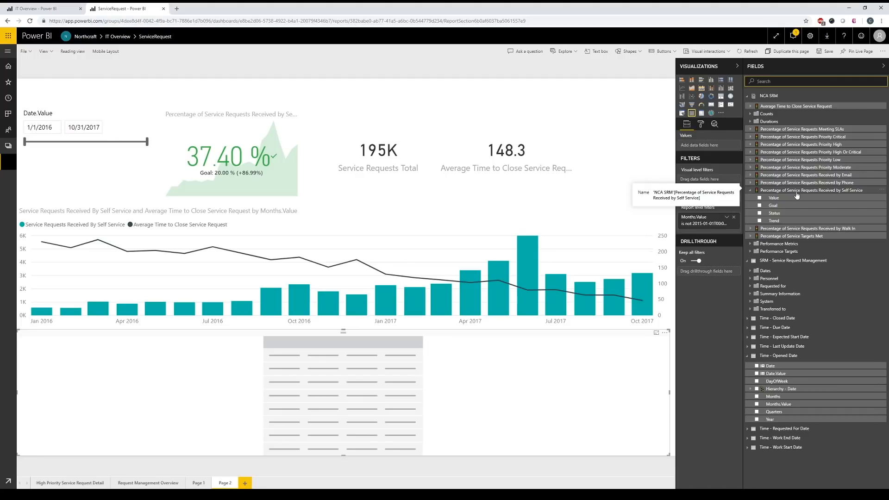
- Fill the new table with the request Number and Opened Time fields
text(number)
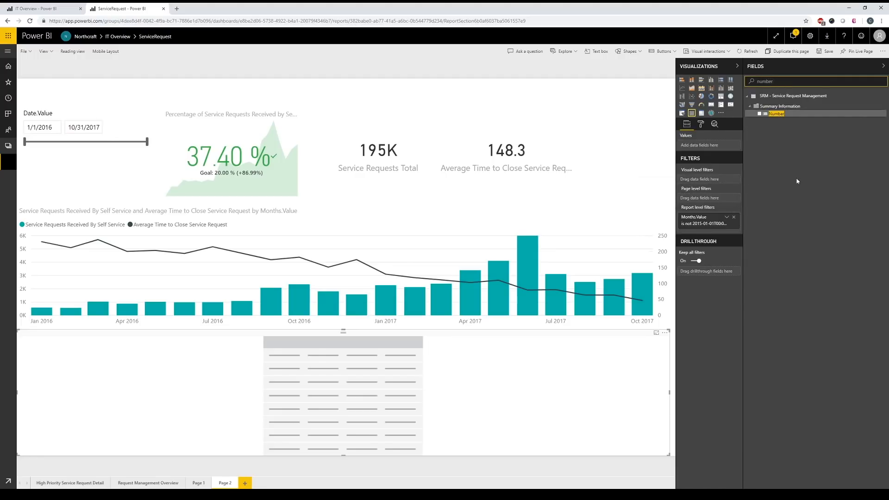
click(760, 114)
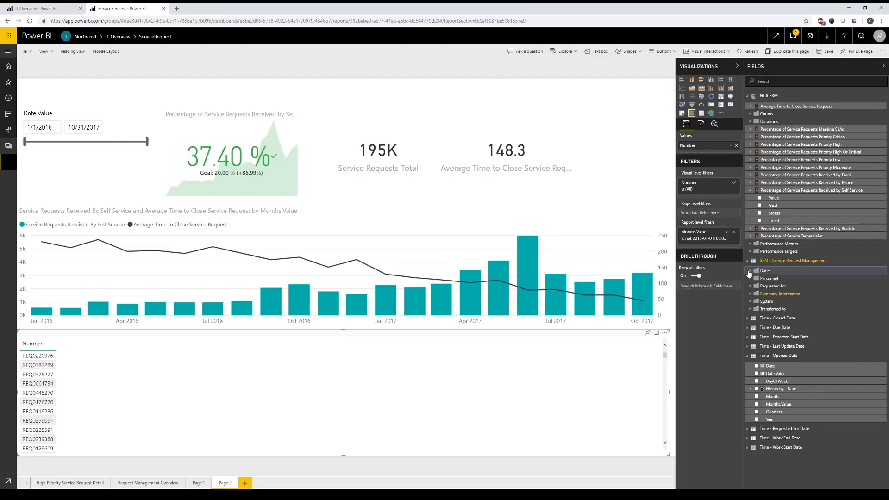
click(750, 270)
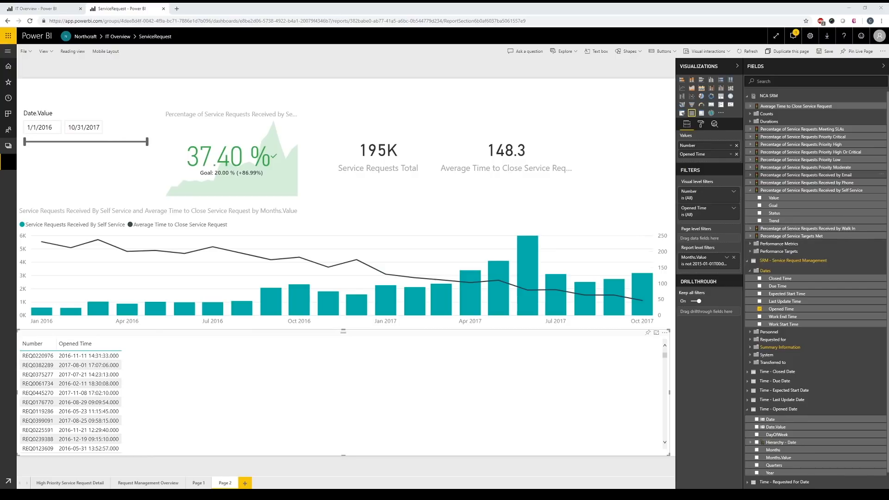
click(816, 81)
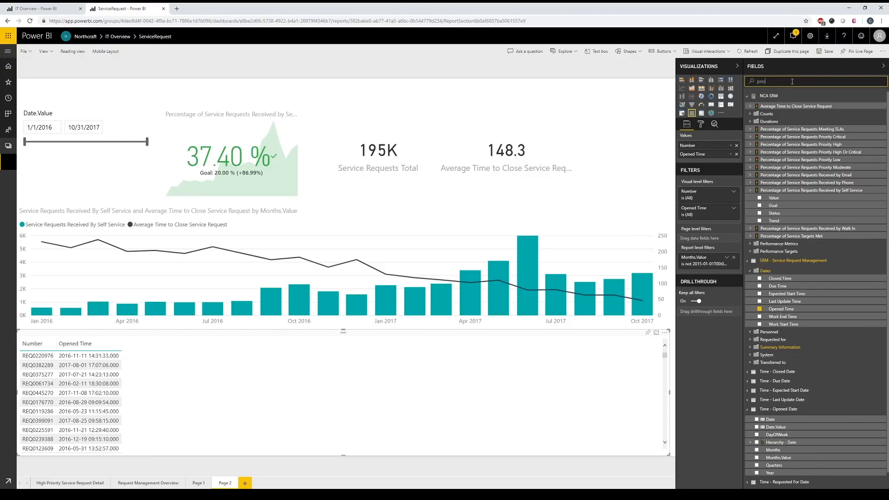
- Search Fields for 'prior', 'conta' and 'durat' and add Priority, Contact Type and Business Duration to the table
text(prior)
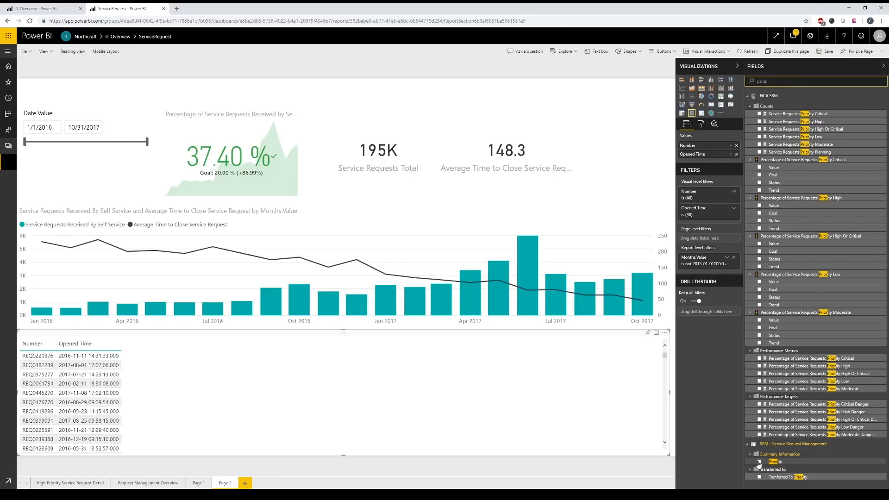
click(760, 462)
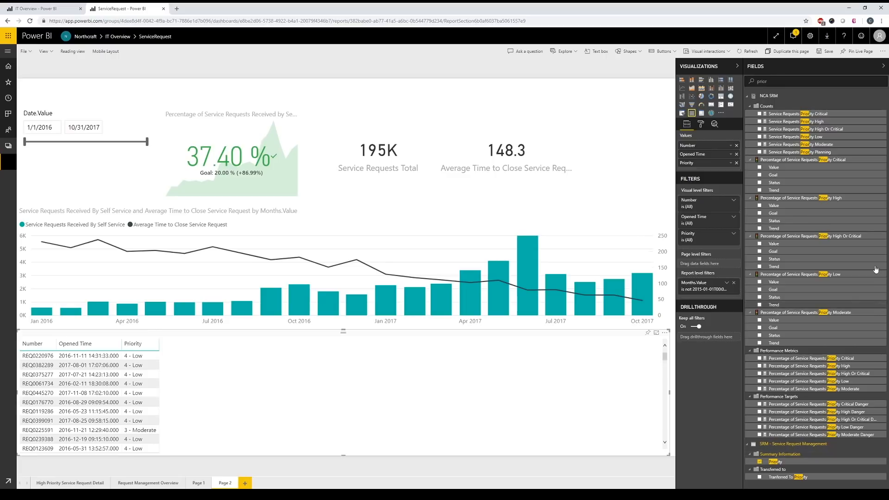
click(811, 81)
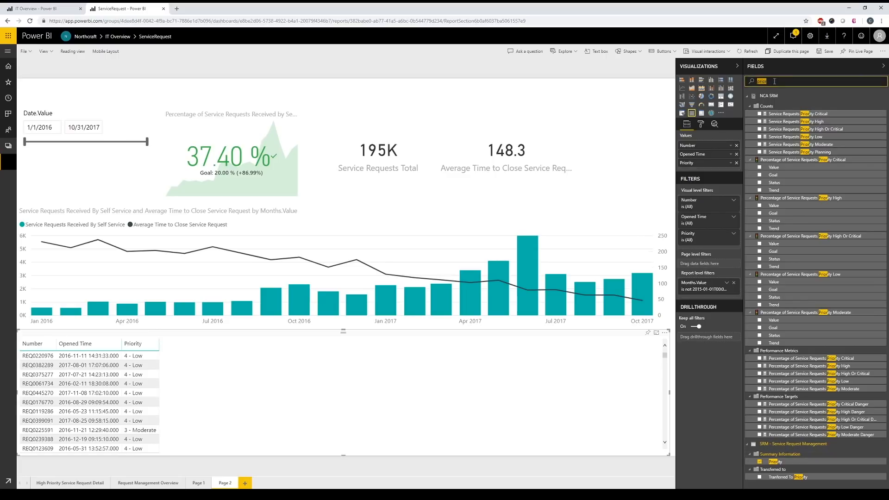
text(conta)
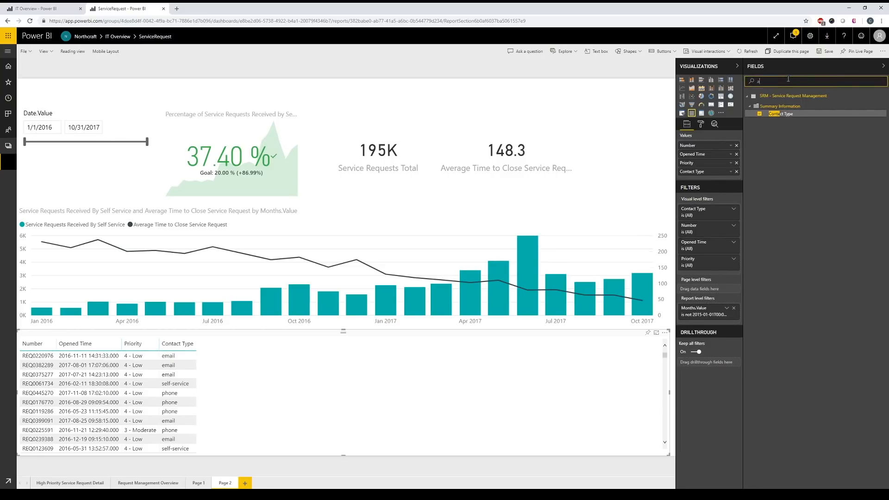
text(average)
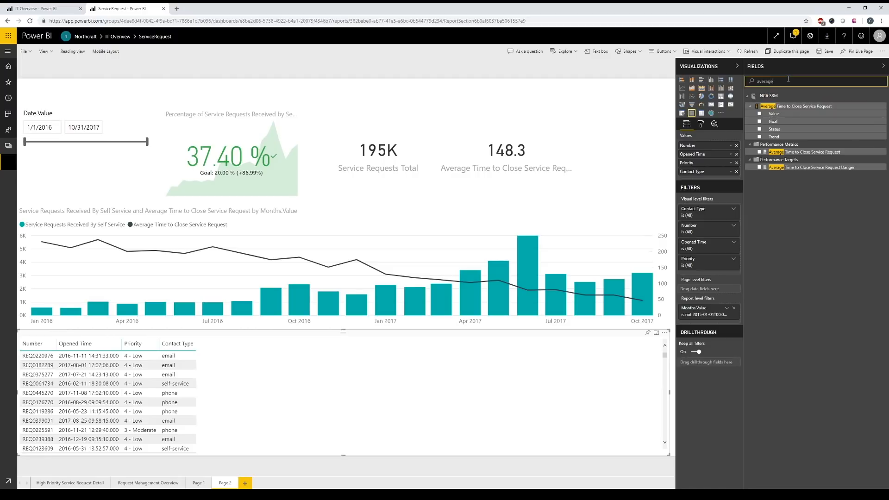
text(d)
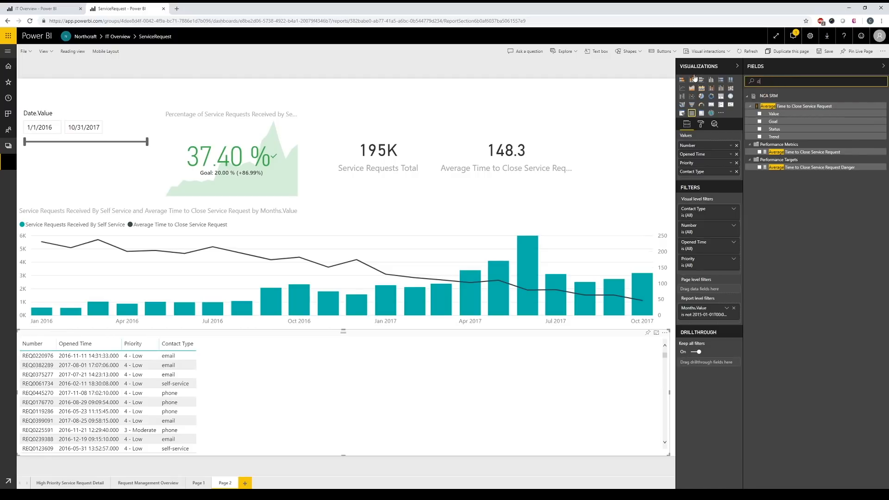
text(urat)
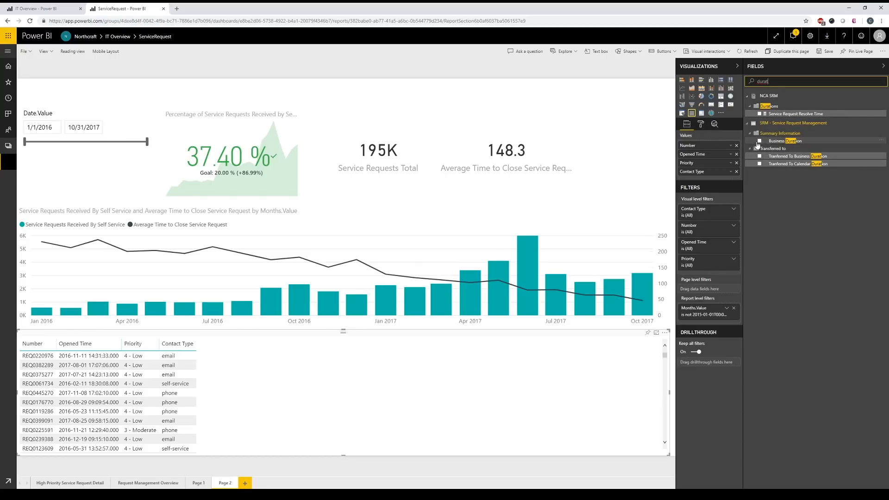
click(761, 141)
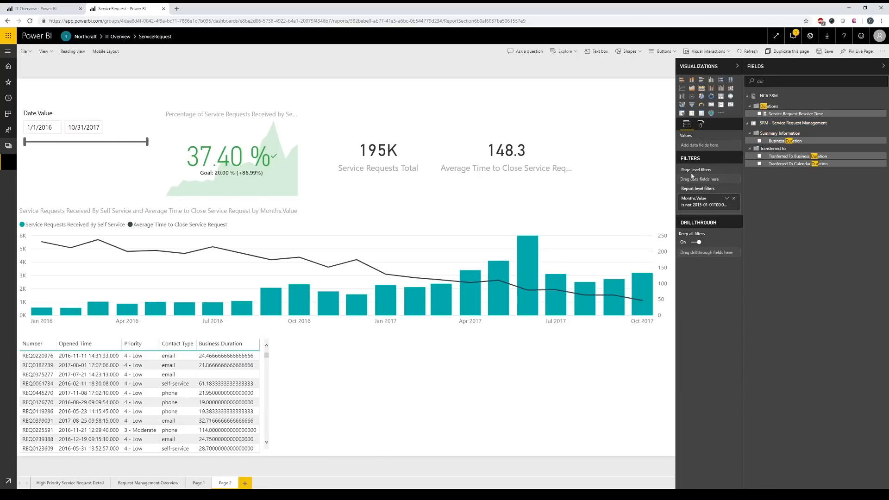
mouse_move(715, 124)
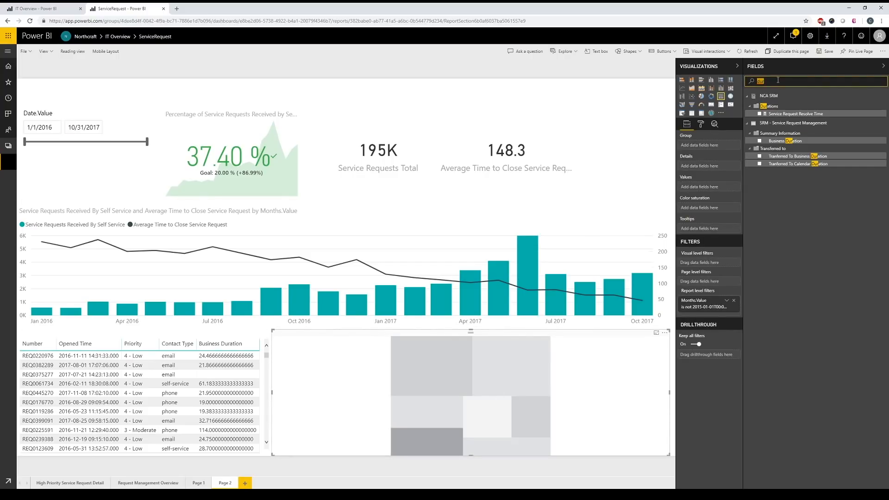
- Build a treemap of Service Requests Received By Self Service grouped by Transferred To CI
text(se)
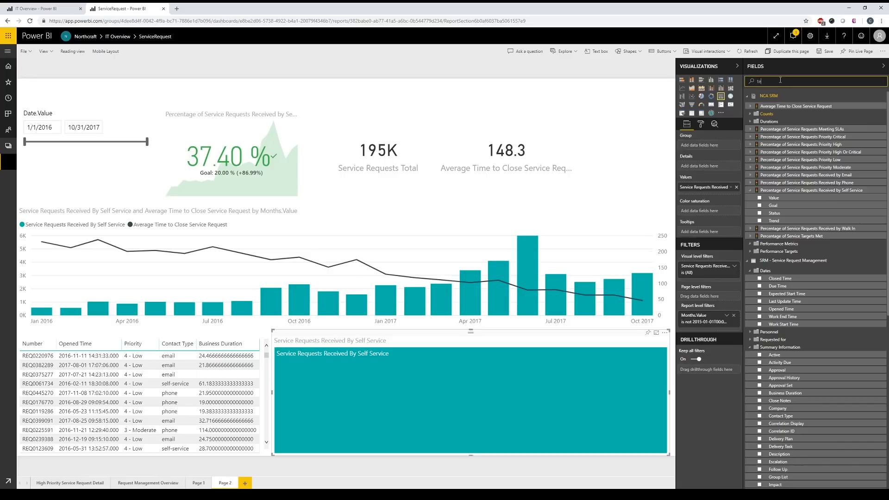
text(ech)
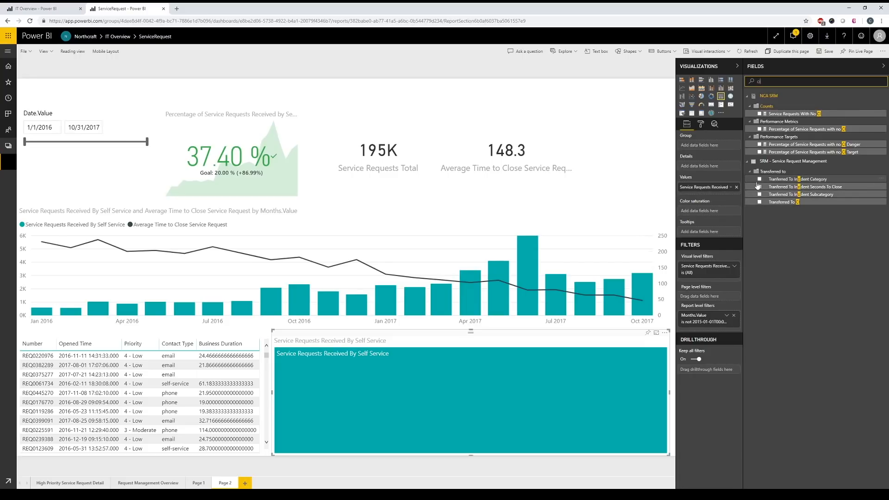
click(760, 179)
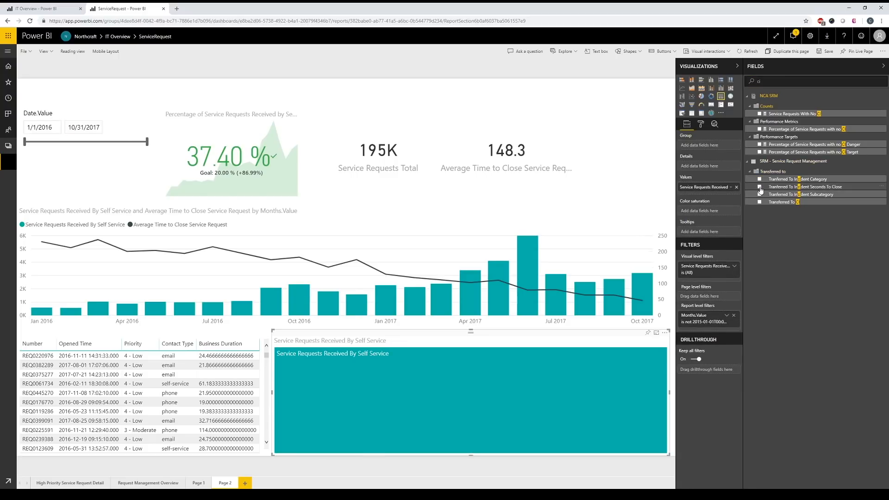
click(760, 194)
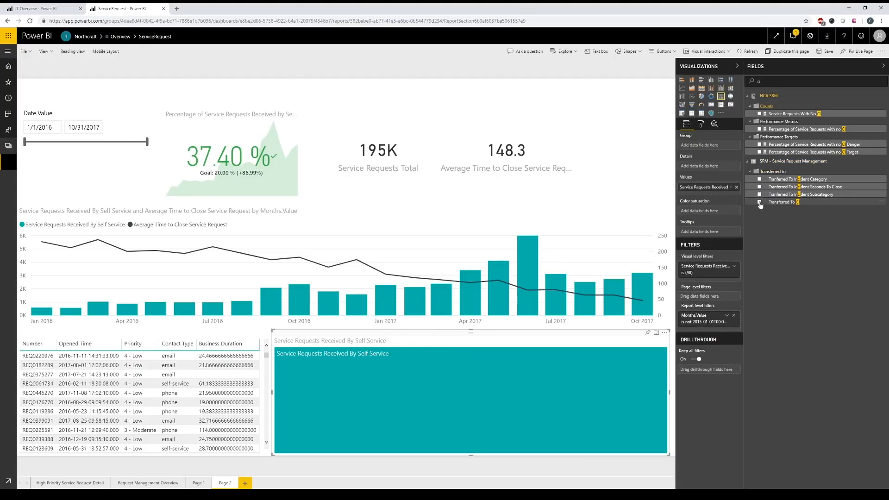
click(760, 203)
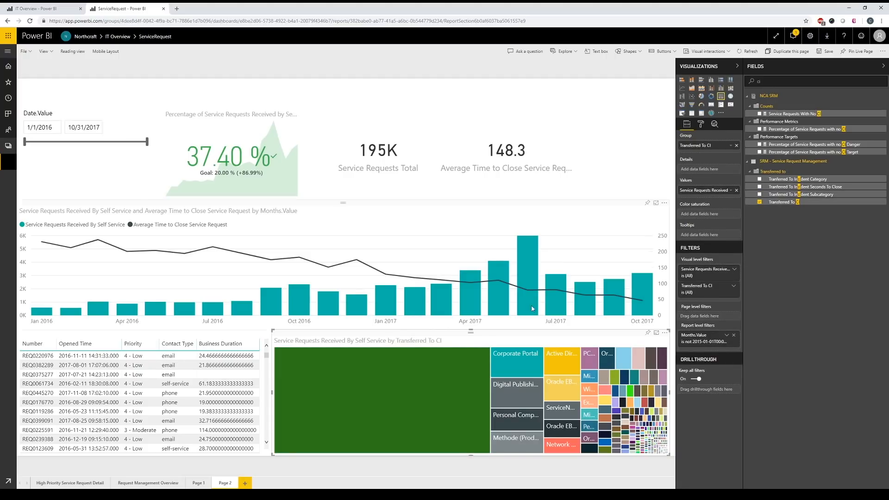
mouse_move(444, 394)
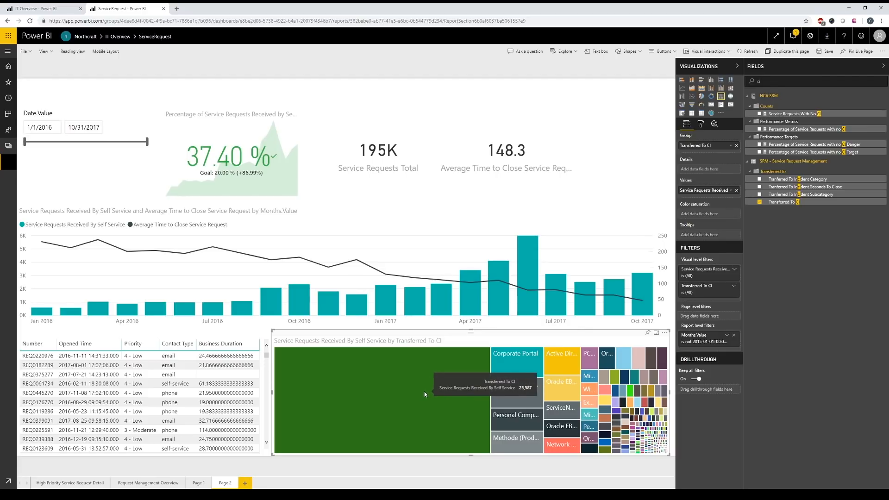
mouse_move(434, 386)
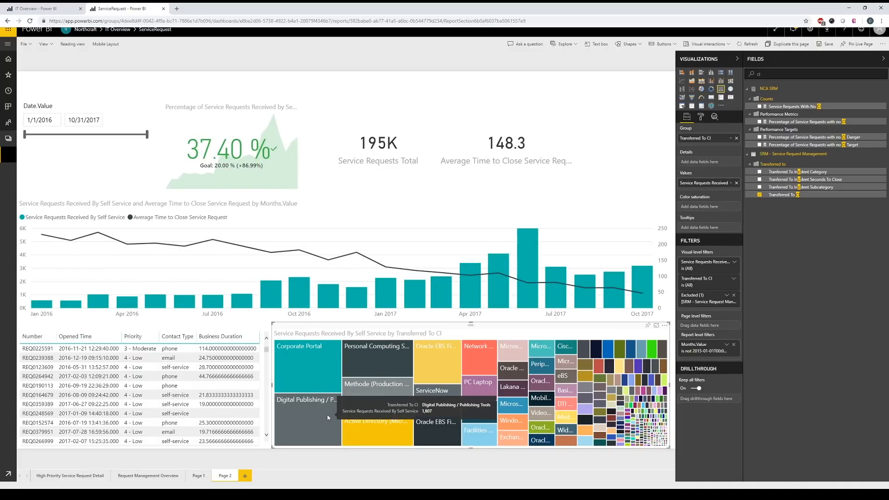
mouse_move(370, 396)
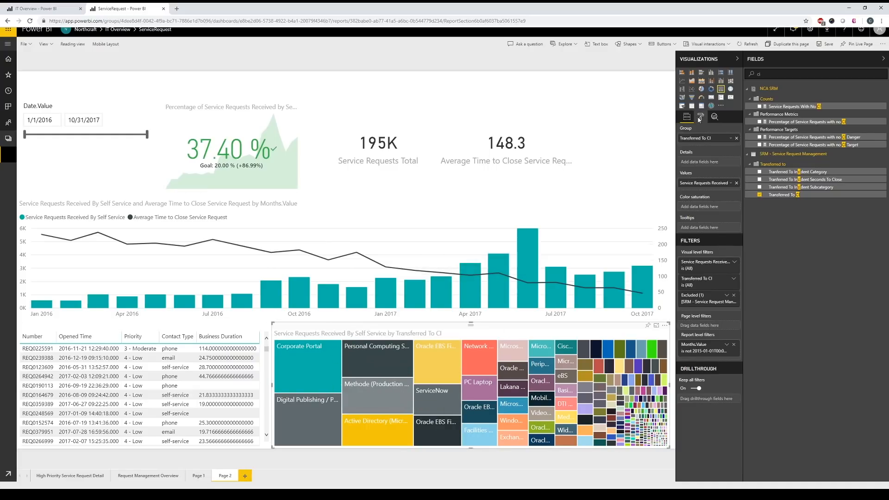
- Turn on the treemap's data labels with Display units set to None
click(700, 117)
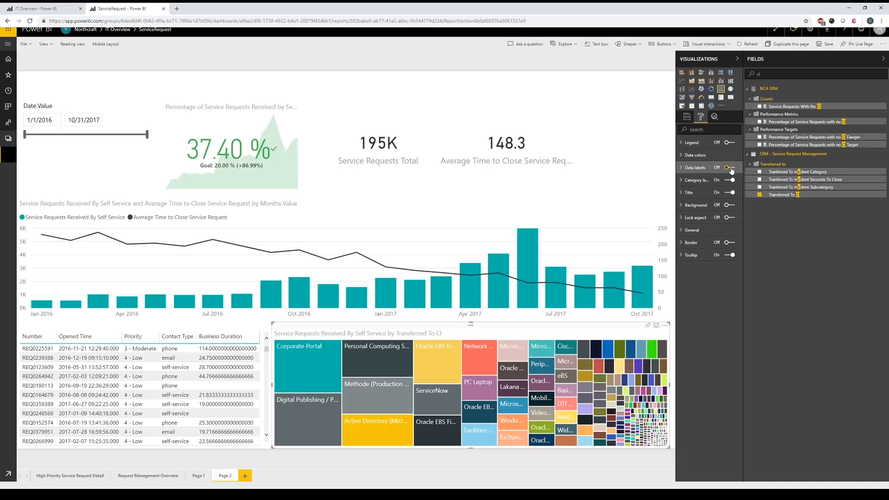
click(730, 168)
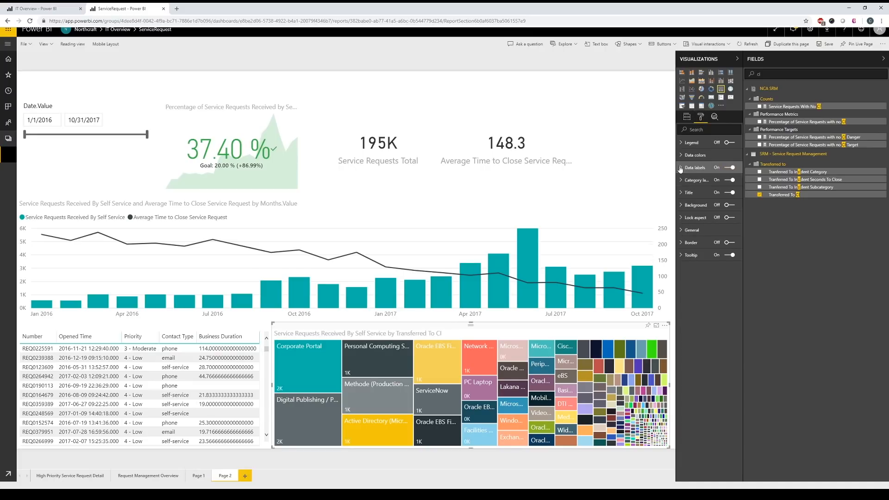
click(695, 167)
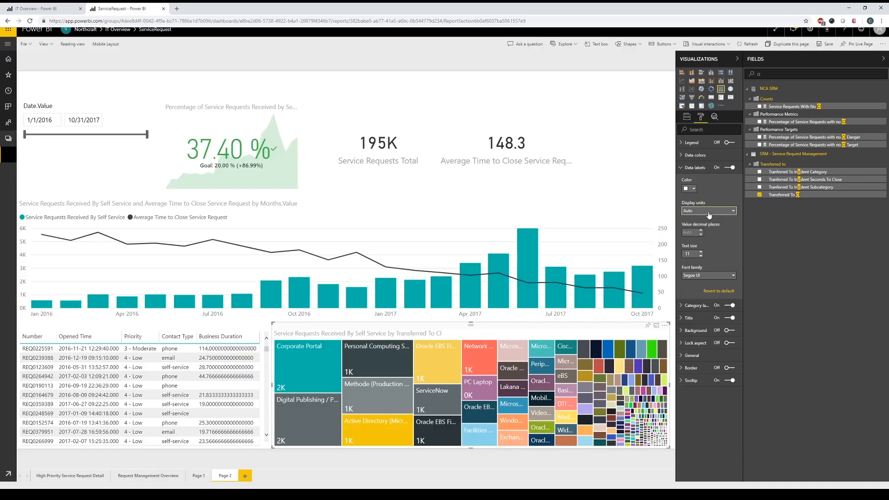
click(708, 210)
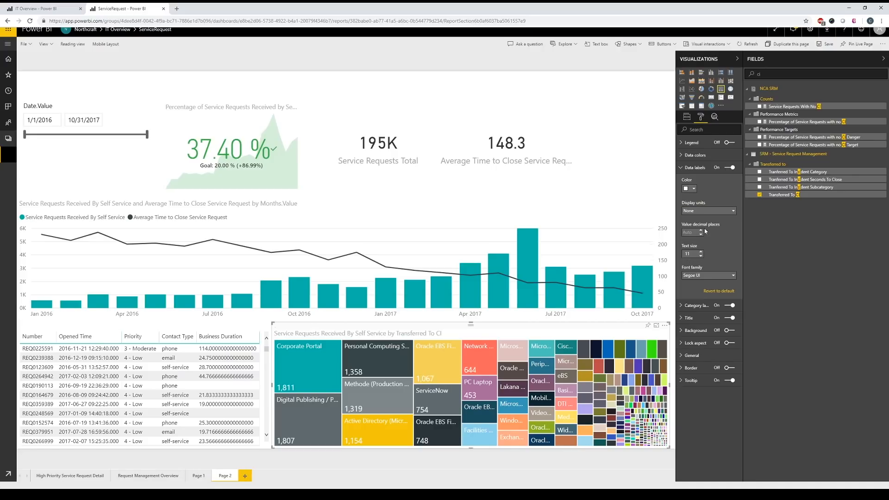
mouse_move(529, 465)
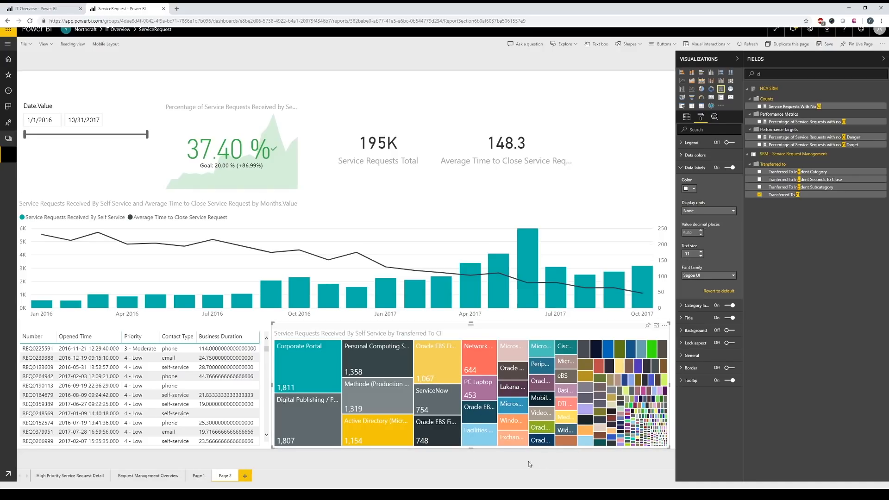